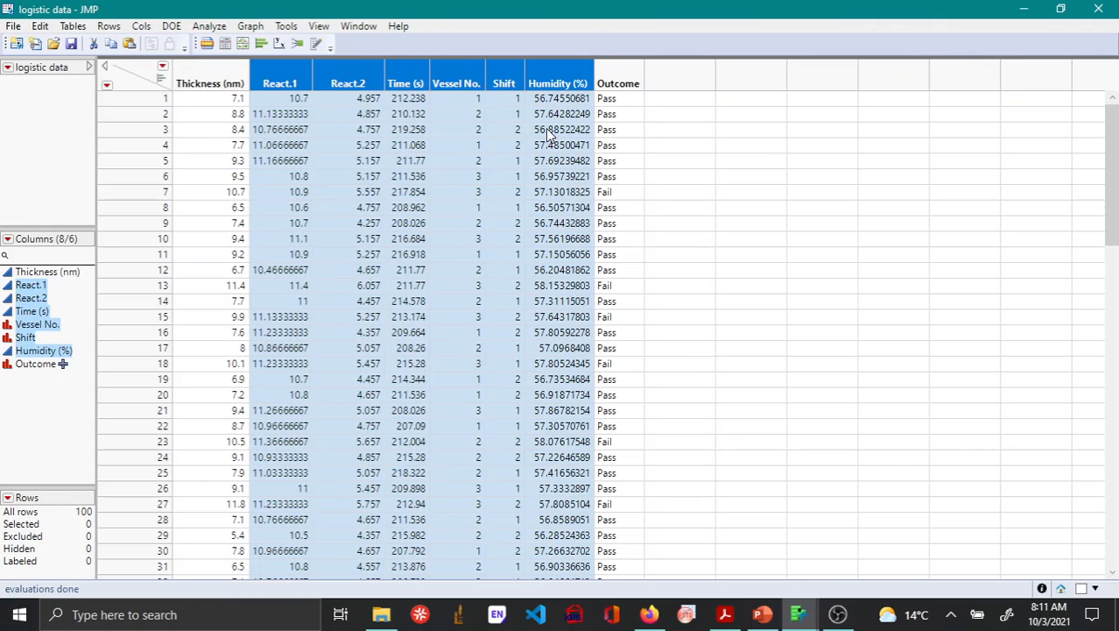
{"action": "mouse_move", "coordinate": [557, 179]}
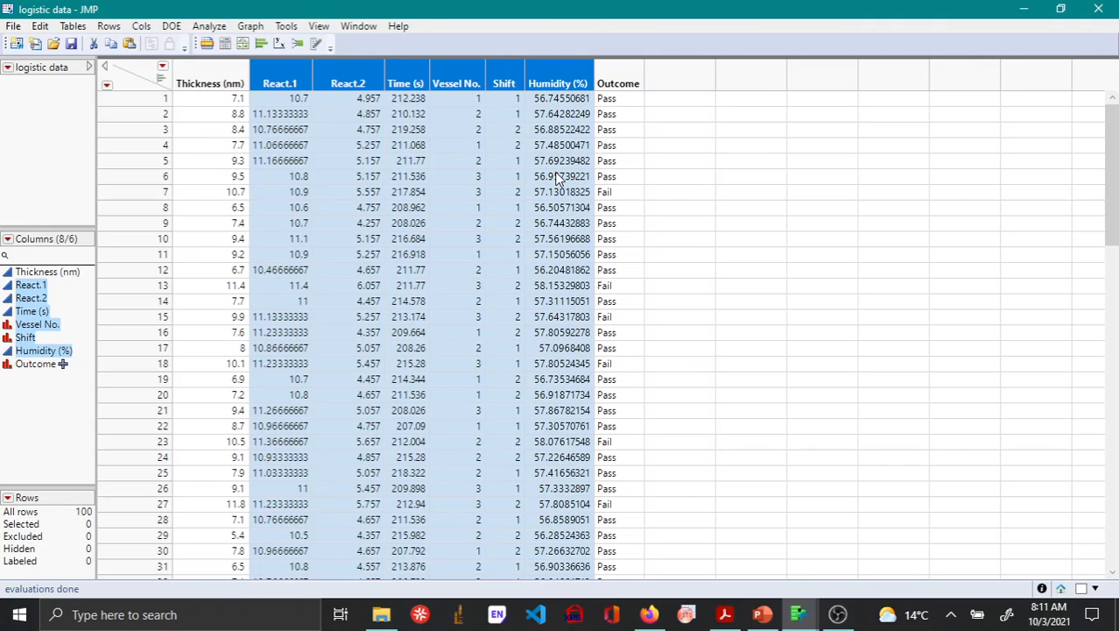
{"action": "mouse_move", "coordinate": [455, 66]}
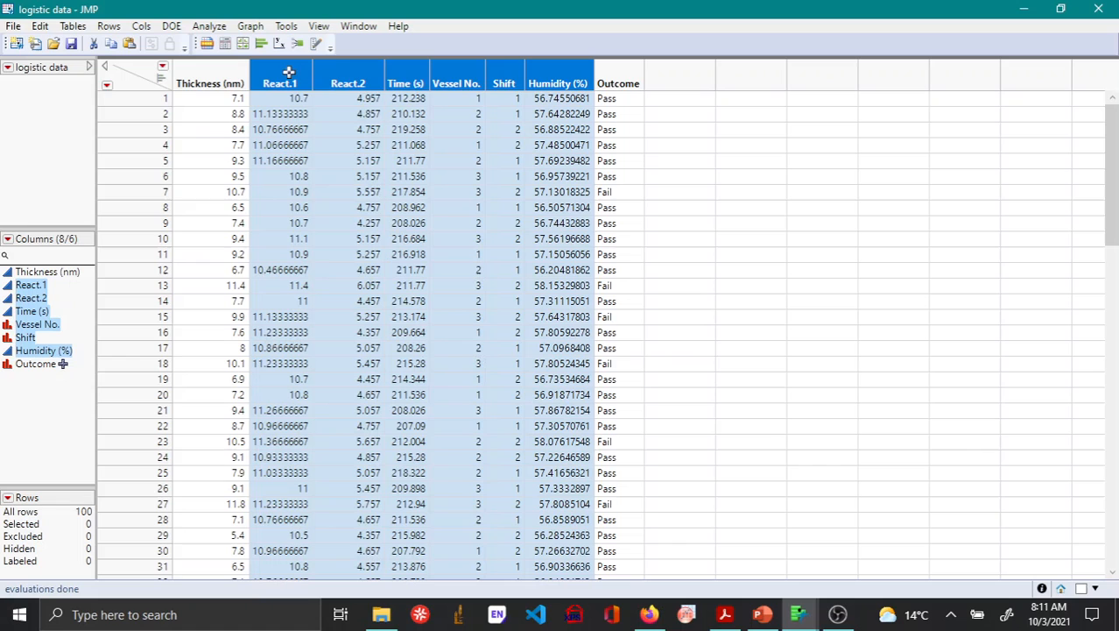
{"action": "mouse_move", "coordinate": [622, 67]}
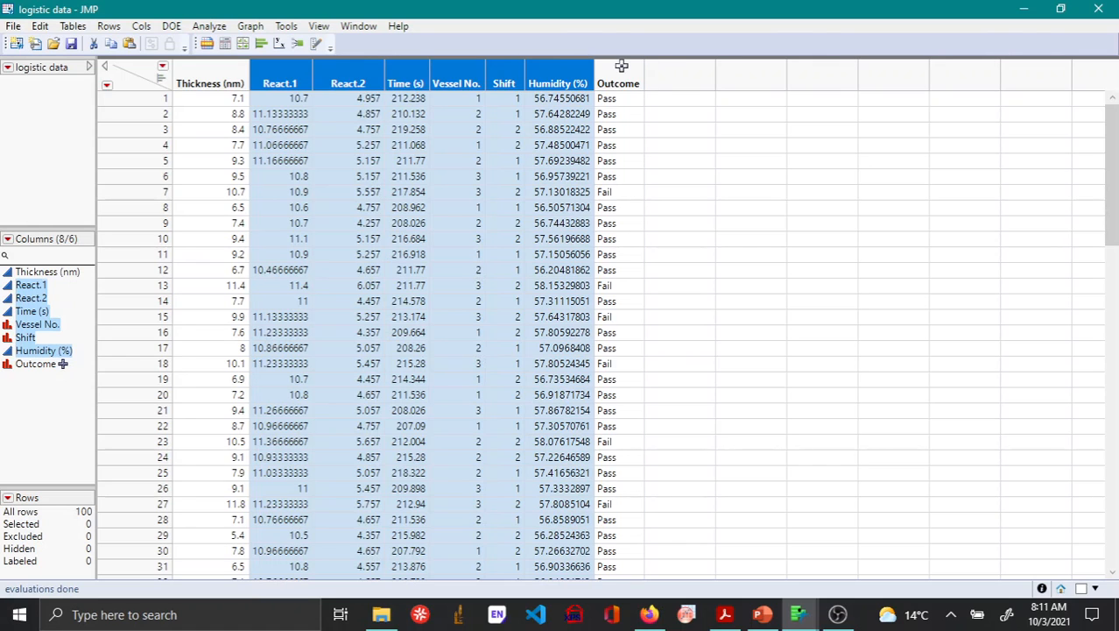
Step: Select the Outcome column in the logistic data table
{"action": "left_click", "coordinate": [618, 85]}
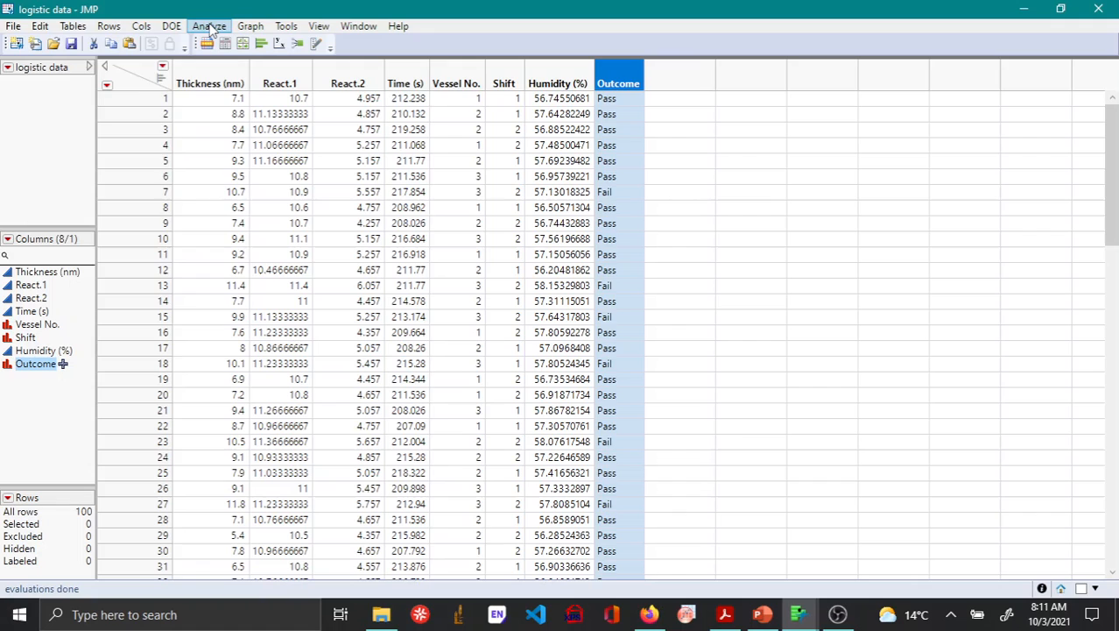
Step: Run Fit Model with Outcome as Y, the six process factors as effects, target level Fail
{"action": "left_click", "coordinate": [209, 26]}
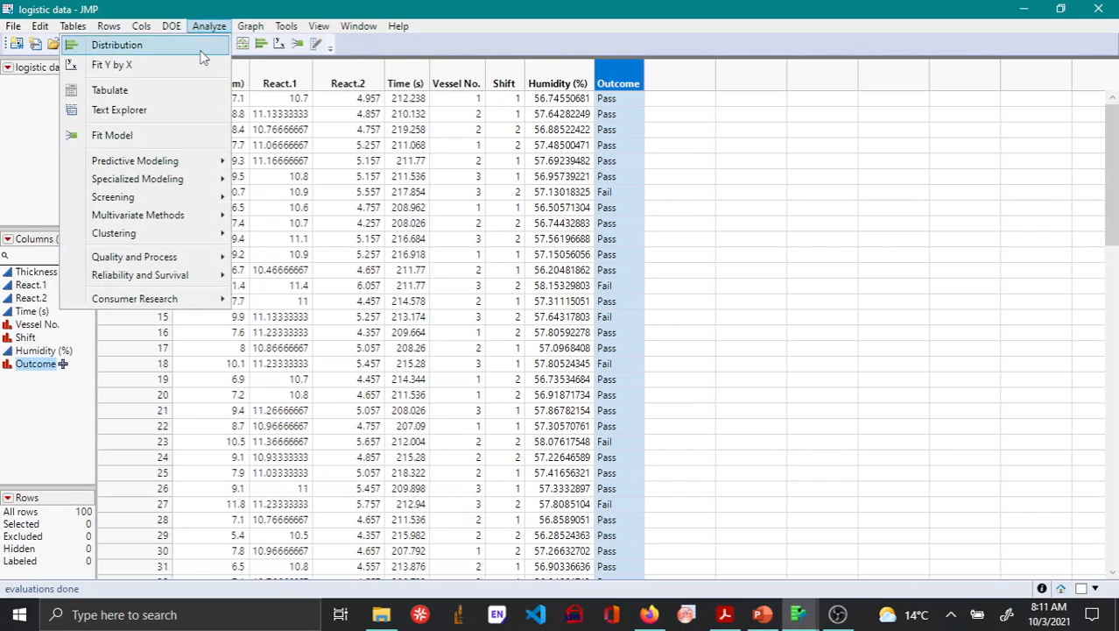
{"action": "left_click", "coordinate": [112, 134]}
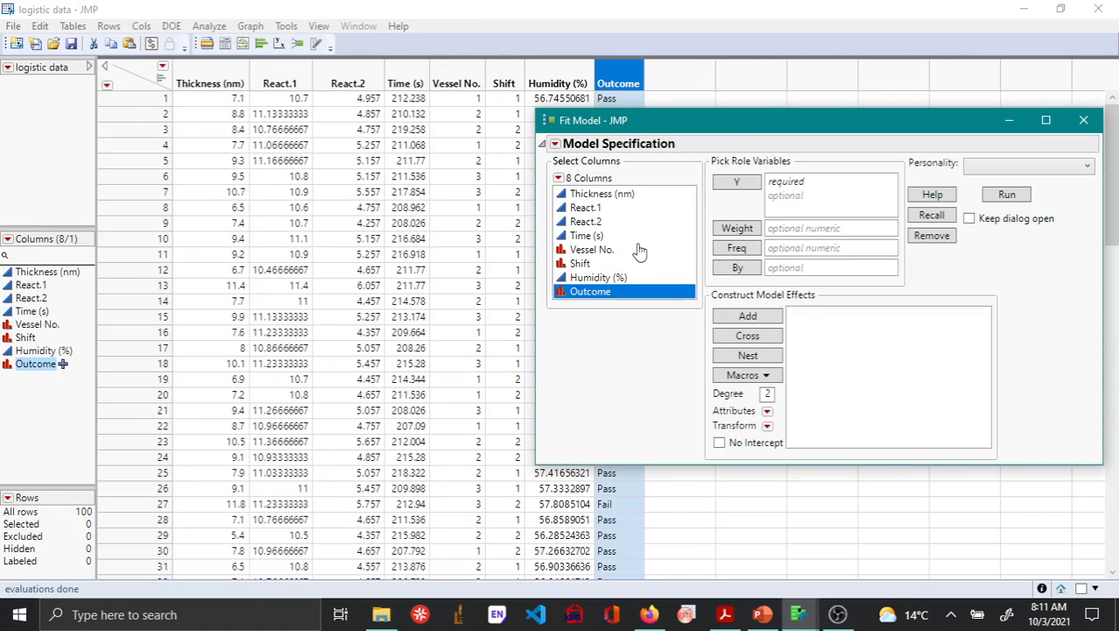
{"action": "left_click", "coordinate": [736, 180]}
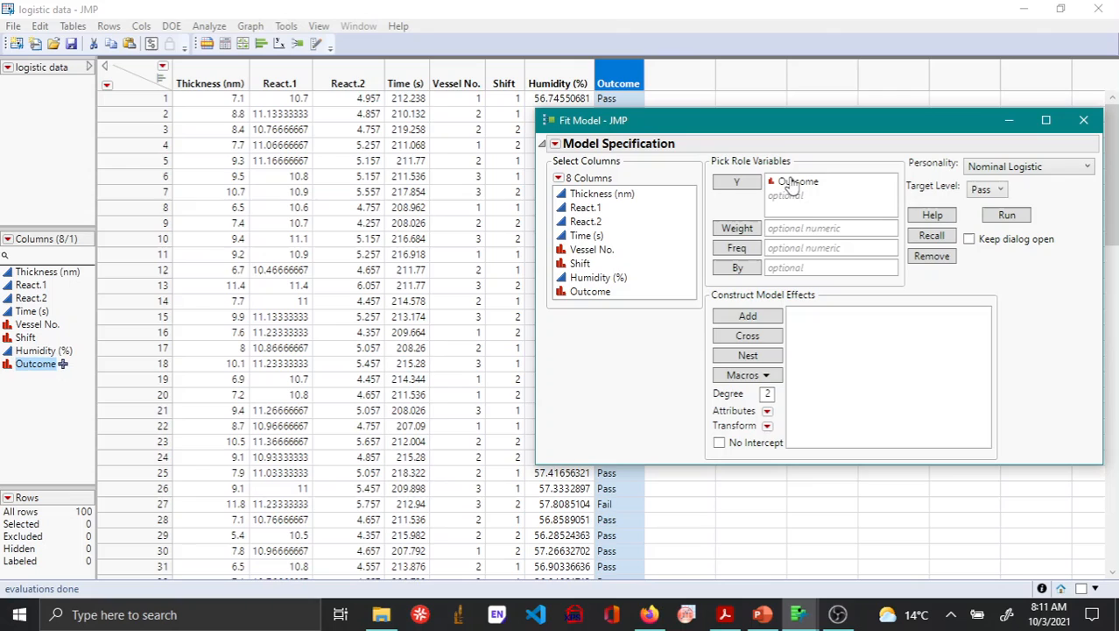
{"action": "mouse_move", "coordinate": [799, 191]}
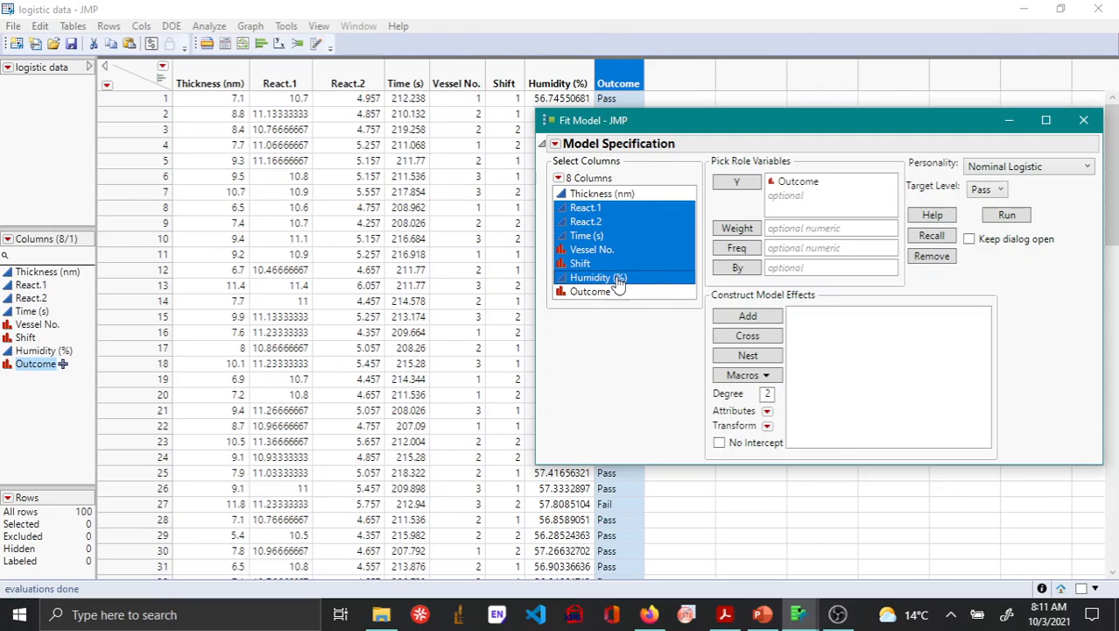
{"action": "left_click", "coordinate": [746, 315]}
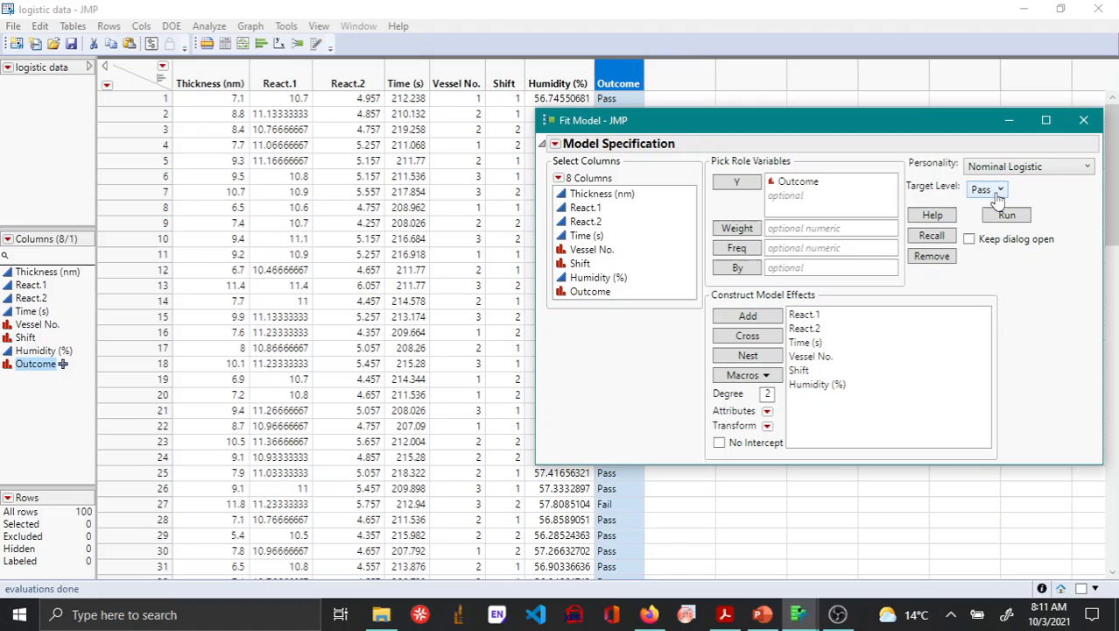
{"action": "left_click", "coordinate": [987, 189]}
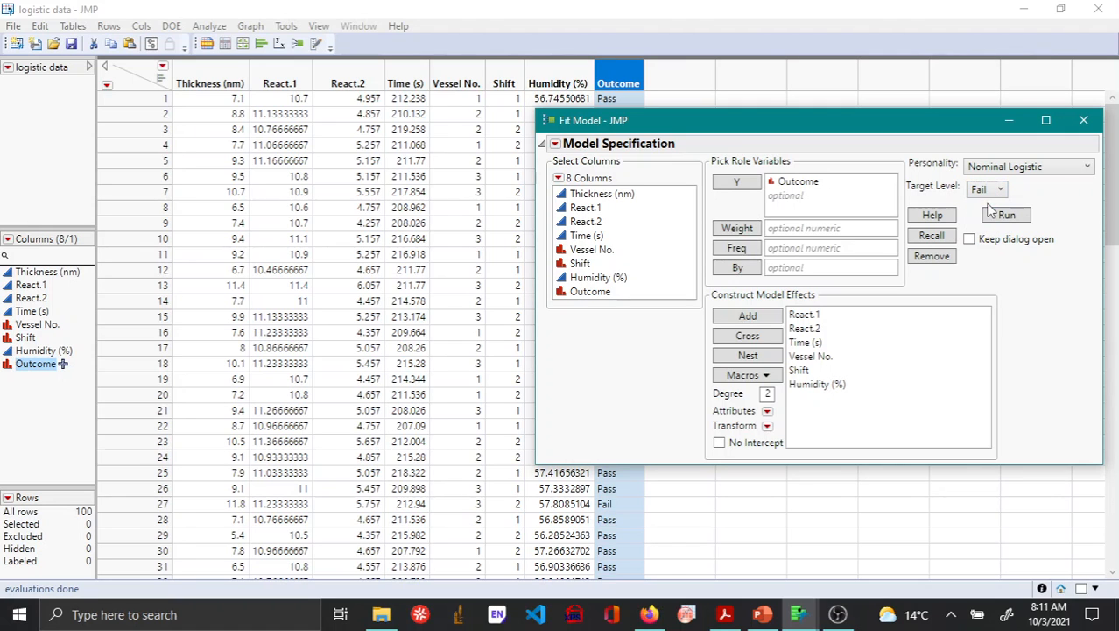
{"action": "left_click", "coordinate": [1005, 213]}
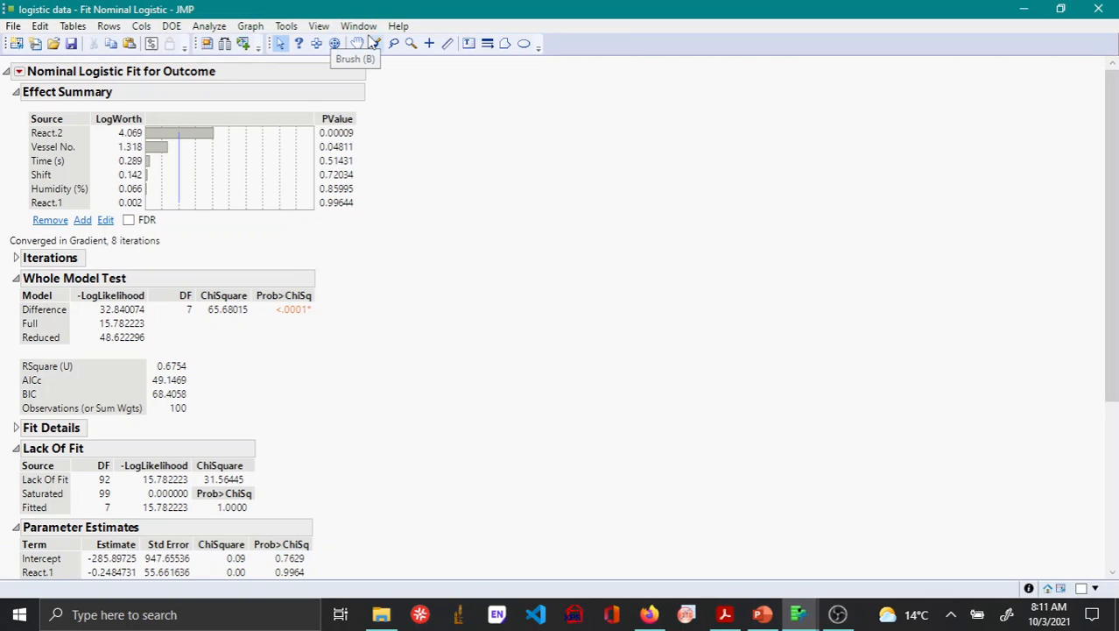
{"action": "mouse_move", "coordinate": [171, 116]}
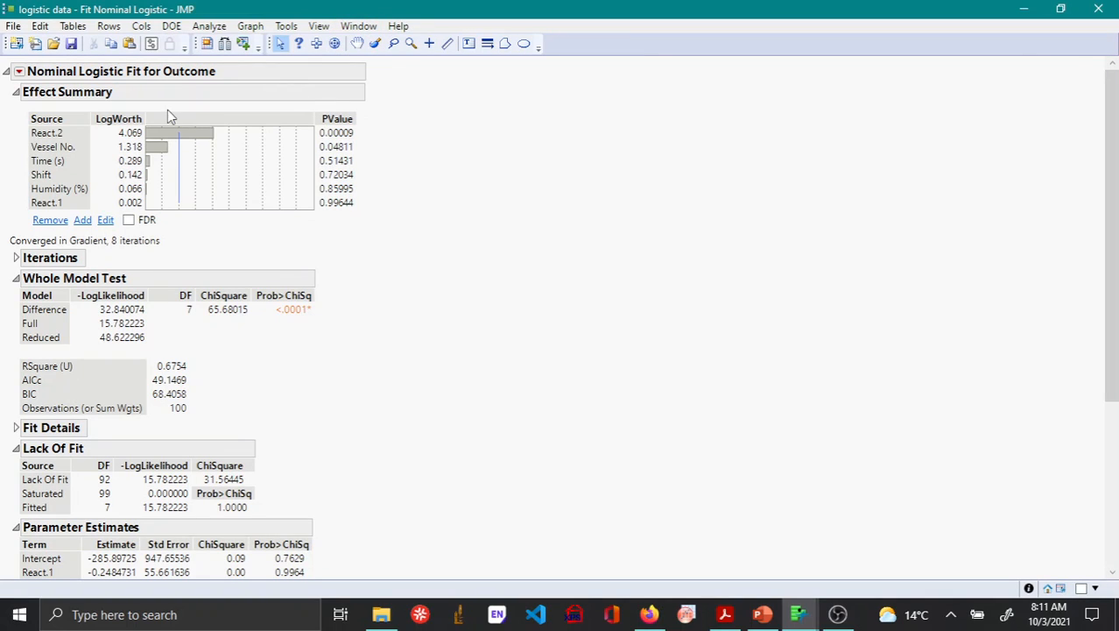
{"action": "mouse_move", "coordinate": [77, 147]}
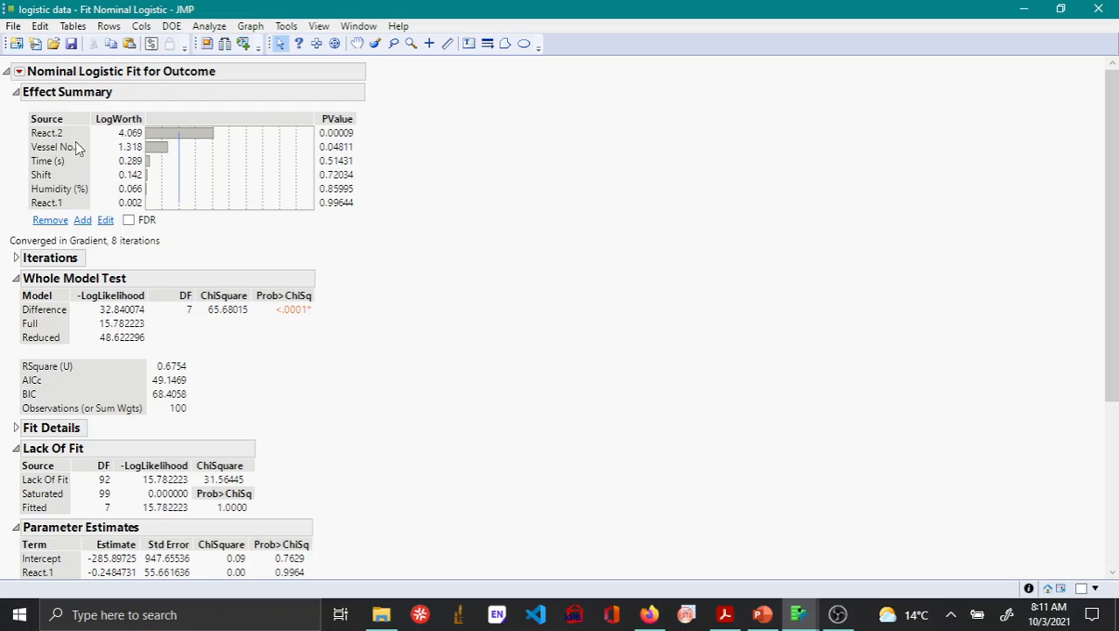
{"action": "mouse_move", "coordinate": [331, 203]}
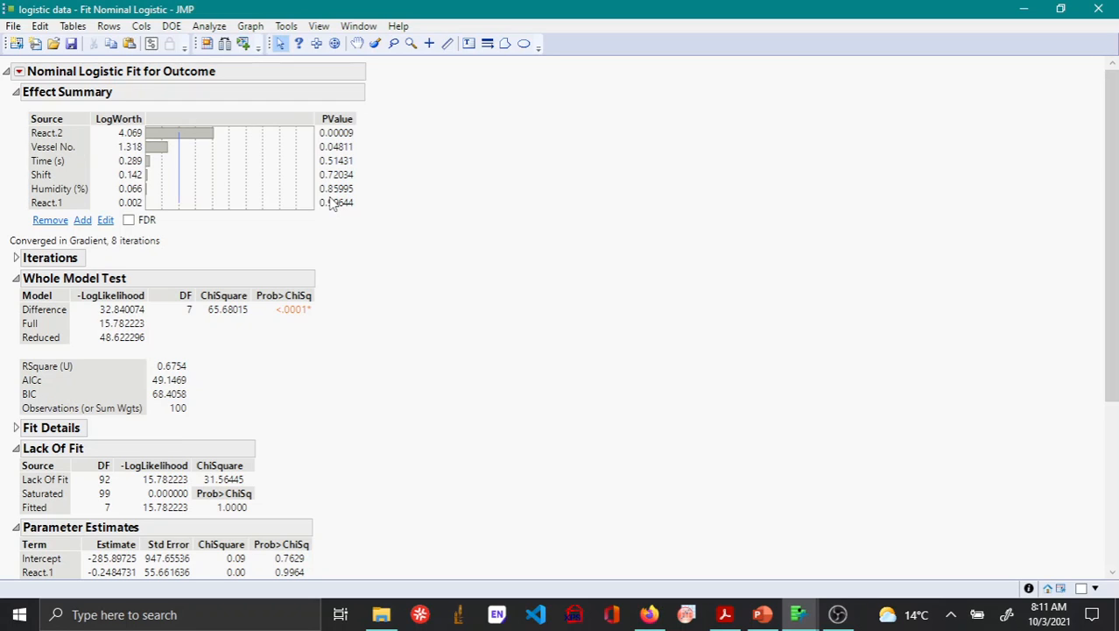
Step: Remove React.1, Shift and Time (s) from the Effect Summary, leaving React.2, Humidity (%) and Vessel No
{"action": "left_click", "coordinate": [47, 204]}
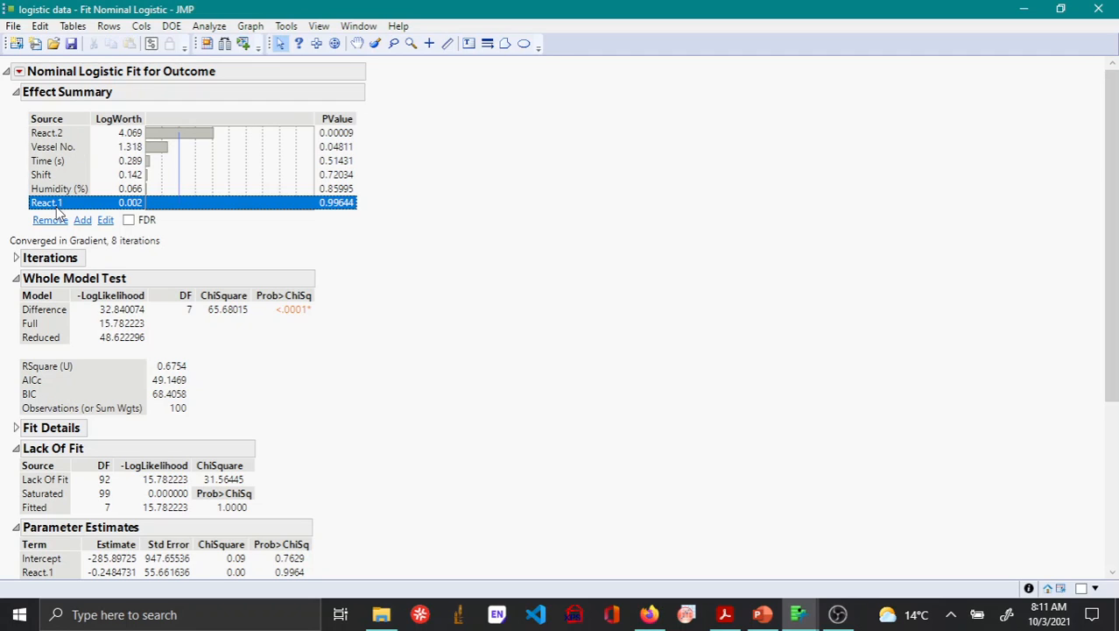
{"action": "mouse_move", "coordinate": [318, 209]}
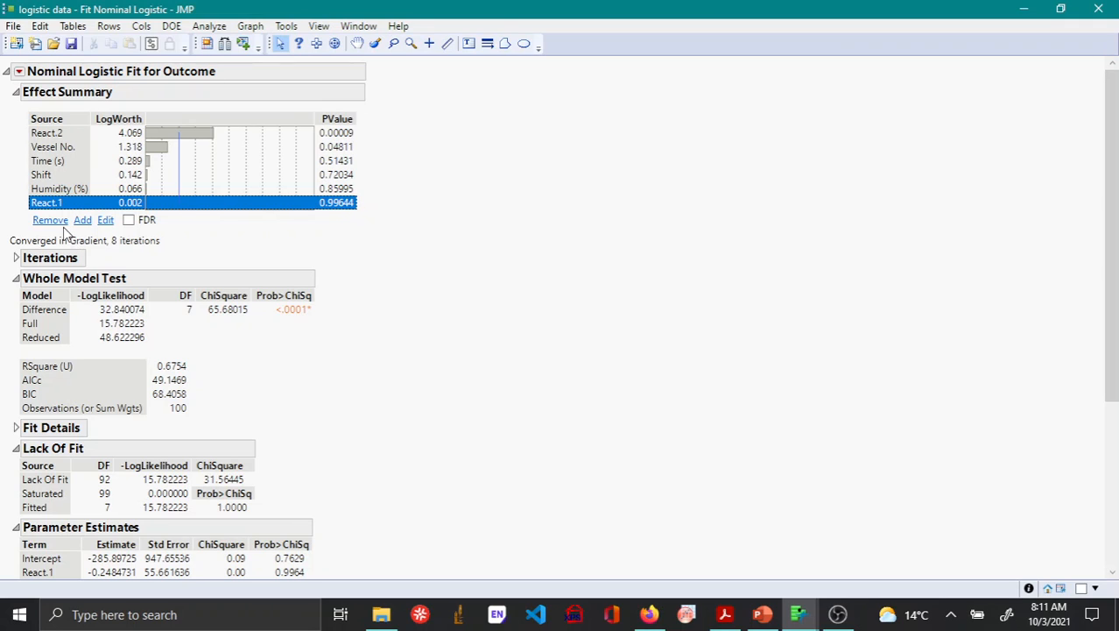
{"action": "left_click", "coordinate": [49, 221]}
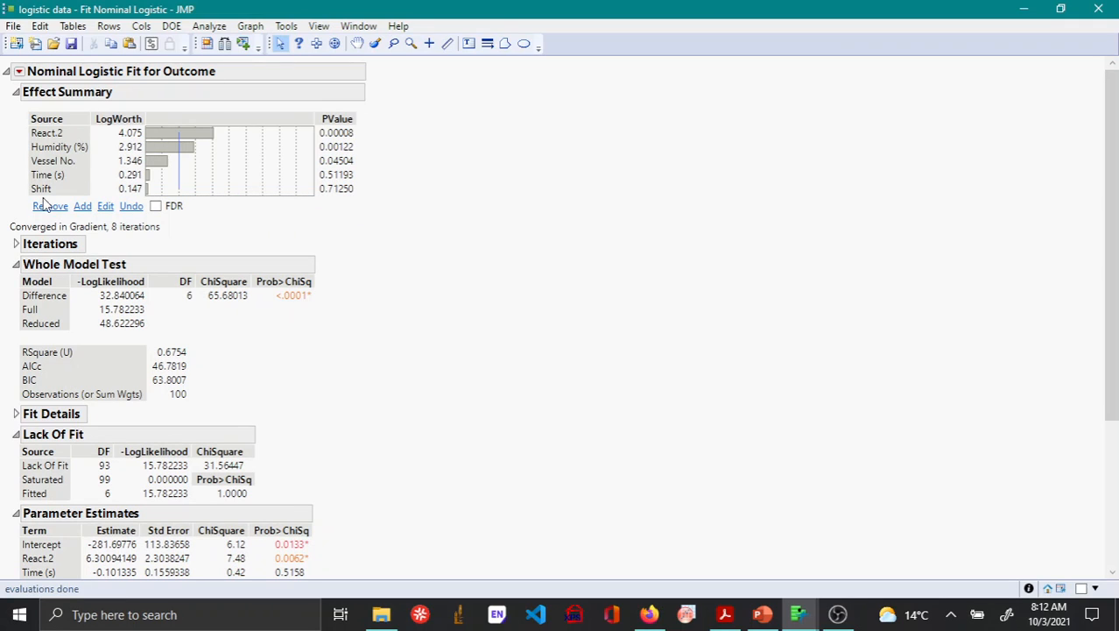
{"action": "left_click", "coordinate": [42, 190]}
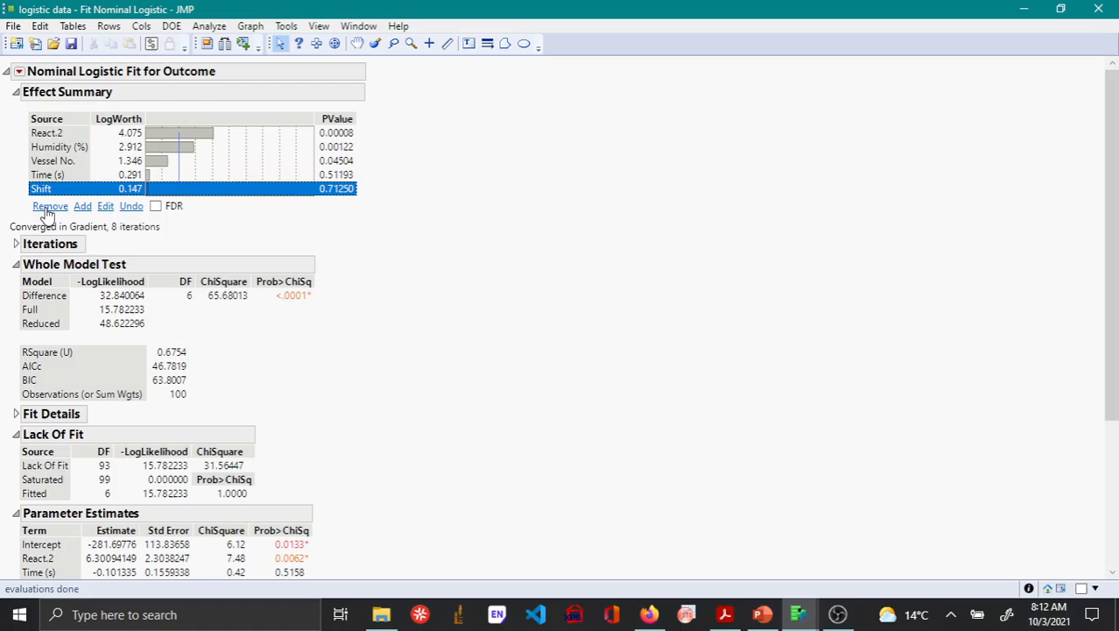
{"action": "left_click", "coordinate": [49, 205]}
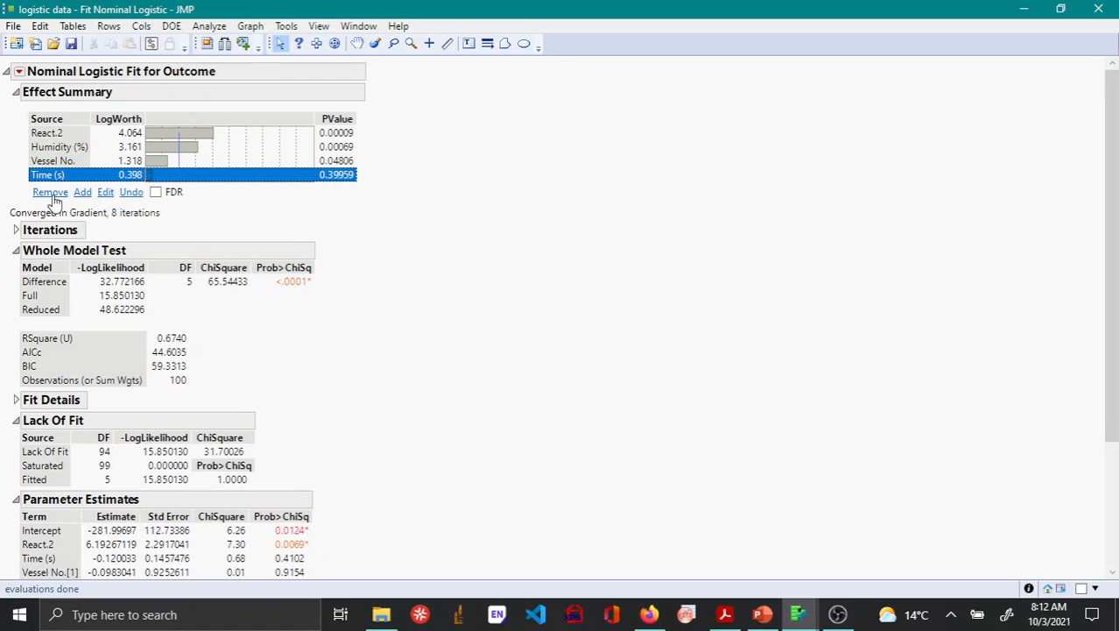
{"action": "left_click", "coordinate": [49, 191]}
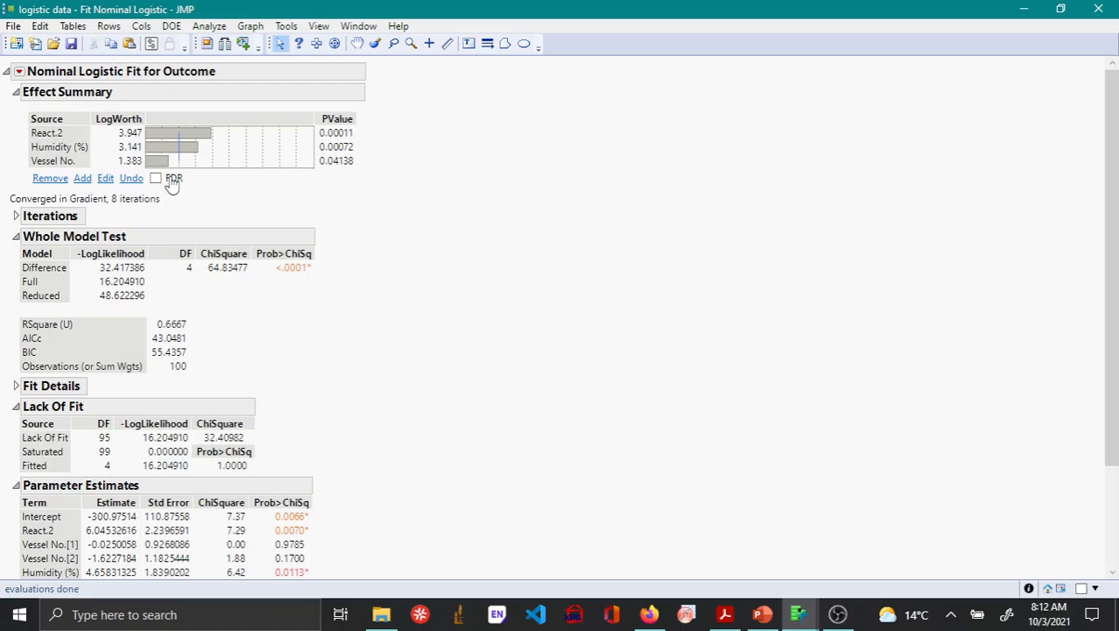
Step: Vary React.2 in the prediction profiler between about 5.06 and 6.04, settling near 5.11
{"action": "left_click", "coordinate": [20, 70]}
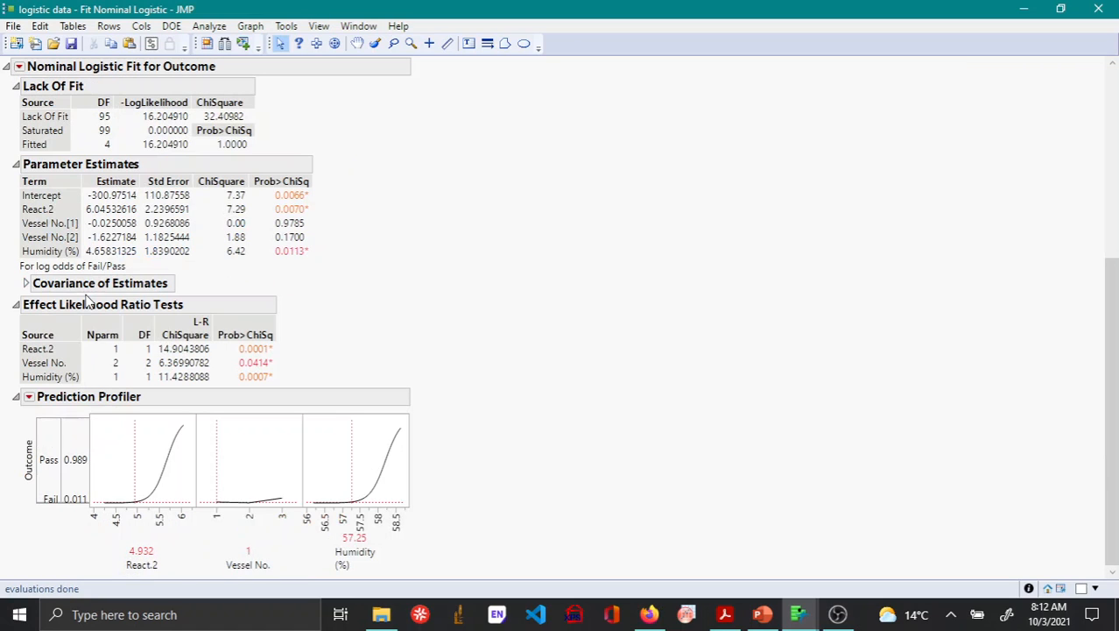
{"action": "mouse_move", "coordinate": [203, 403]}
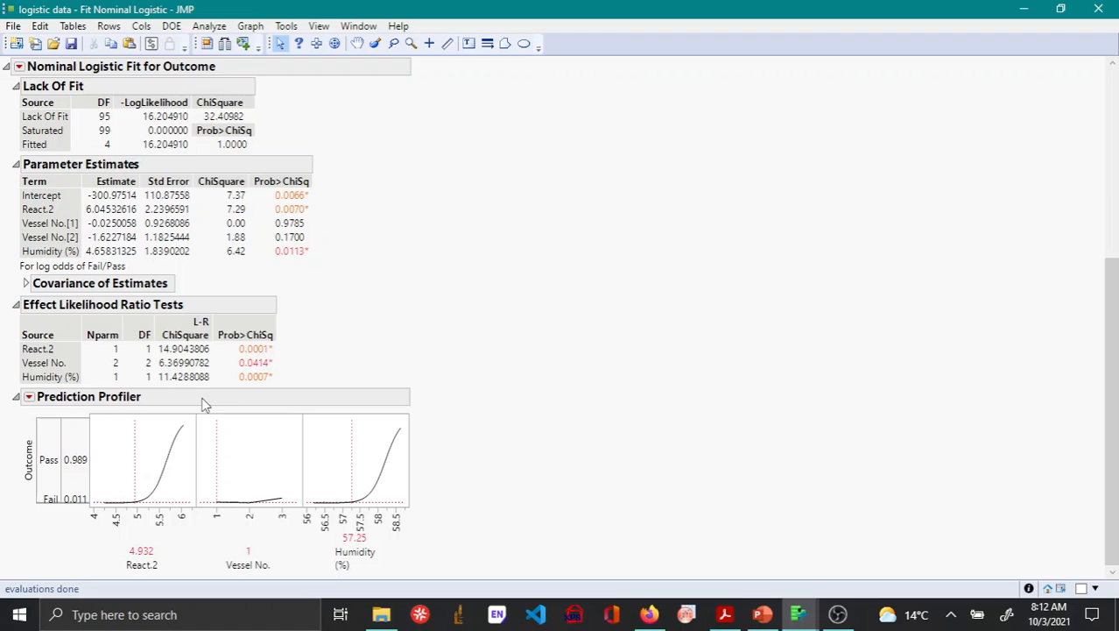
{"action": "mouse_move", "coordinate": [441, 504]}
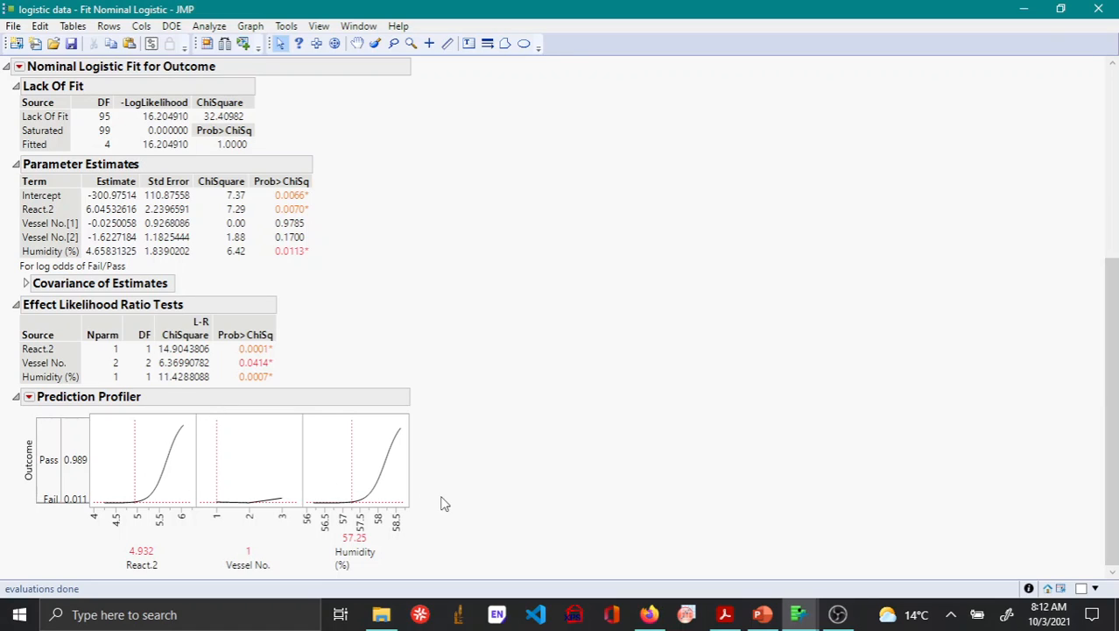
{"action": "mouse_move", "coordinate": [219, 483]}
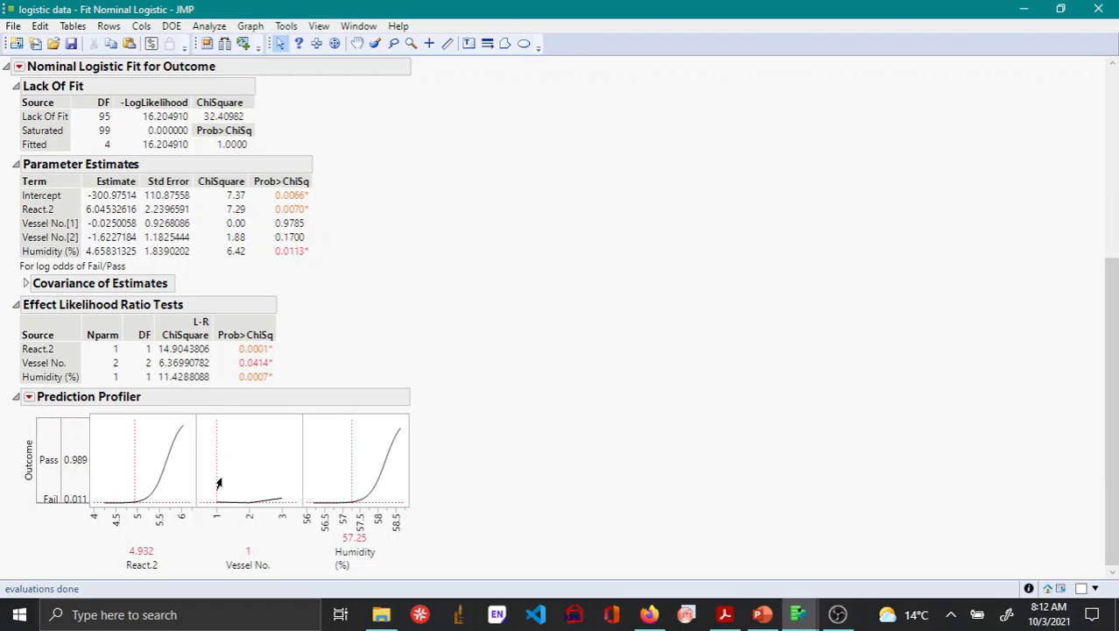
{"action": "mouse_move", "coordinate": [511, 501]}
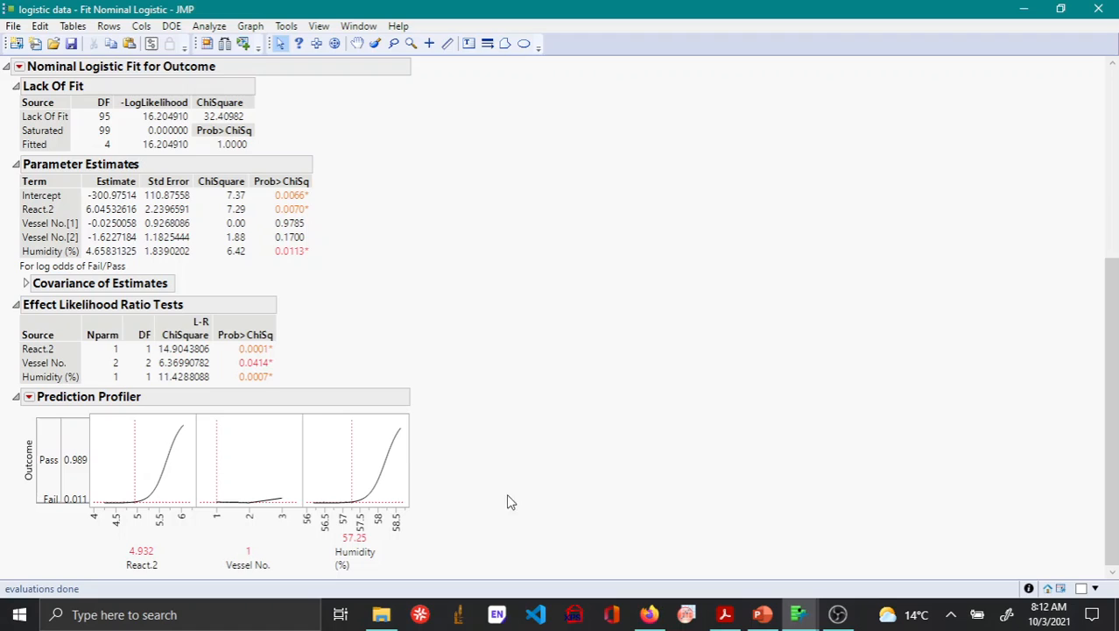
{"action": "mouse_move", "coordinate": [141, 484]}
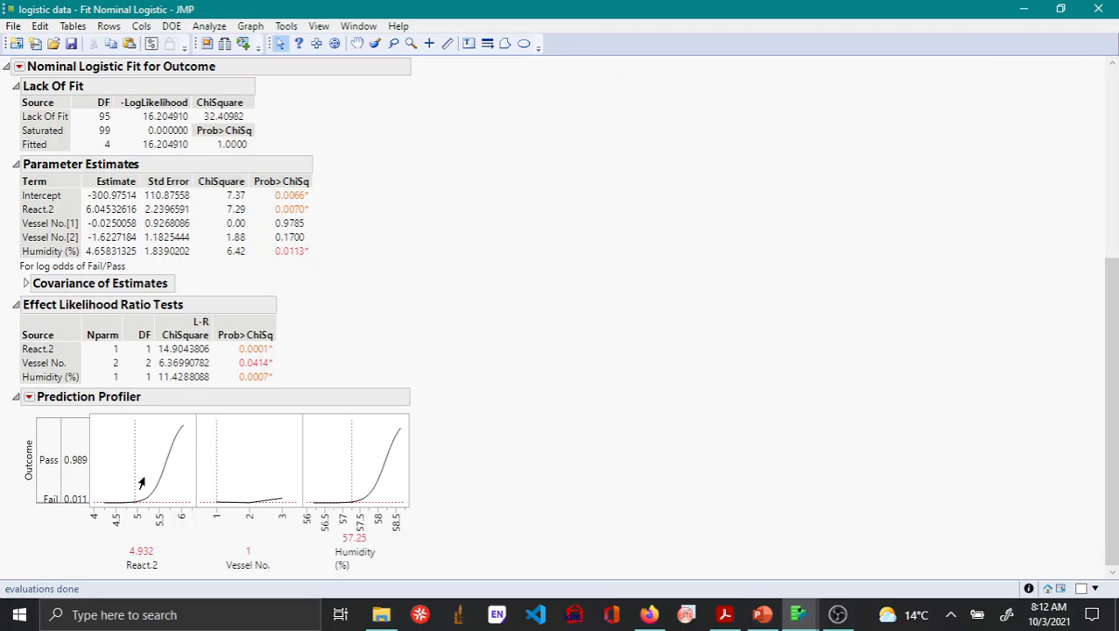
{"action": "mouse_move", "coordinate": [136, 517]}
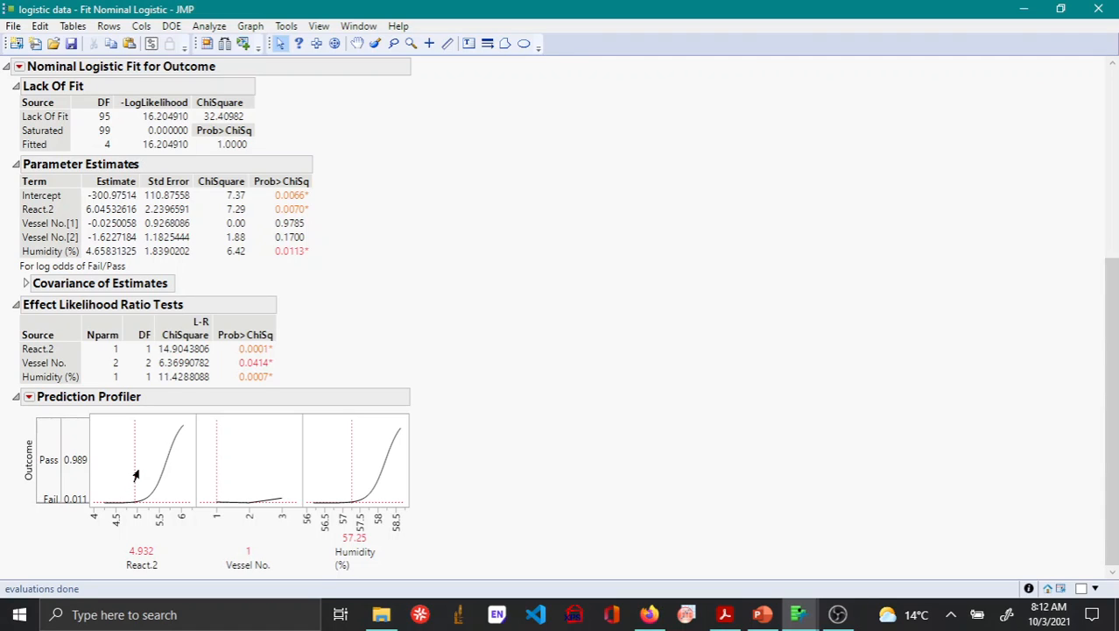
{"action": "mouse_move", "coordinate": [131, 476]}
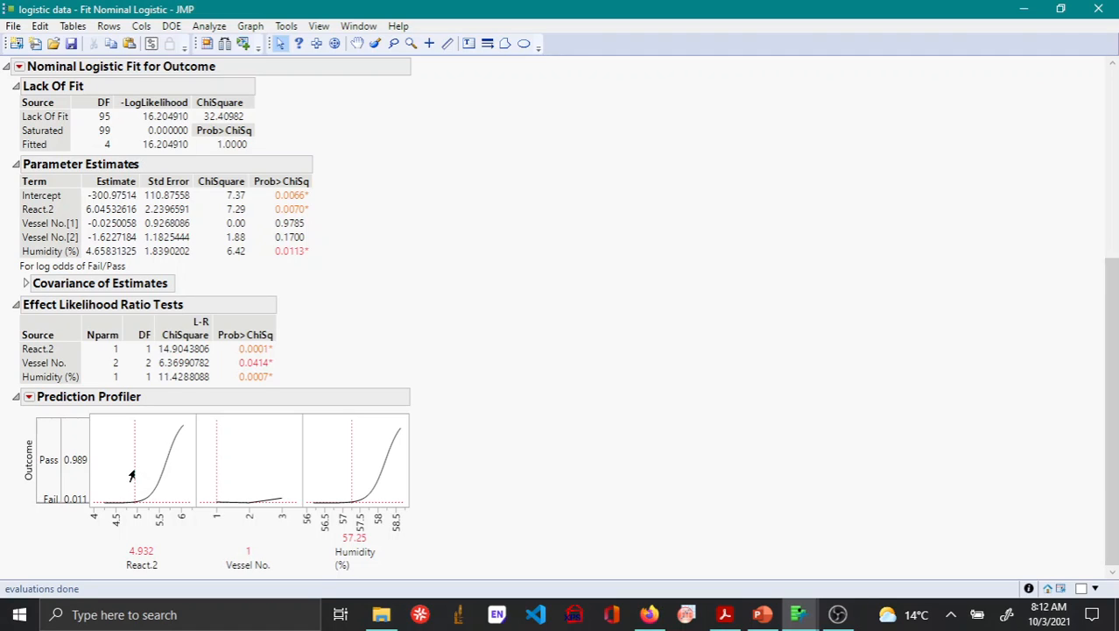
{"action": "left_click_drag", "start_coordinate": [131, 477], "coordinate": [136, 476]}
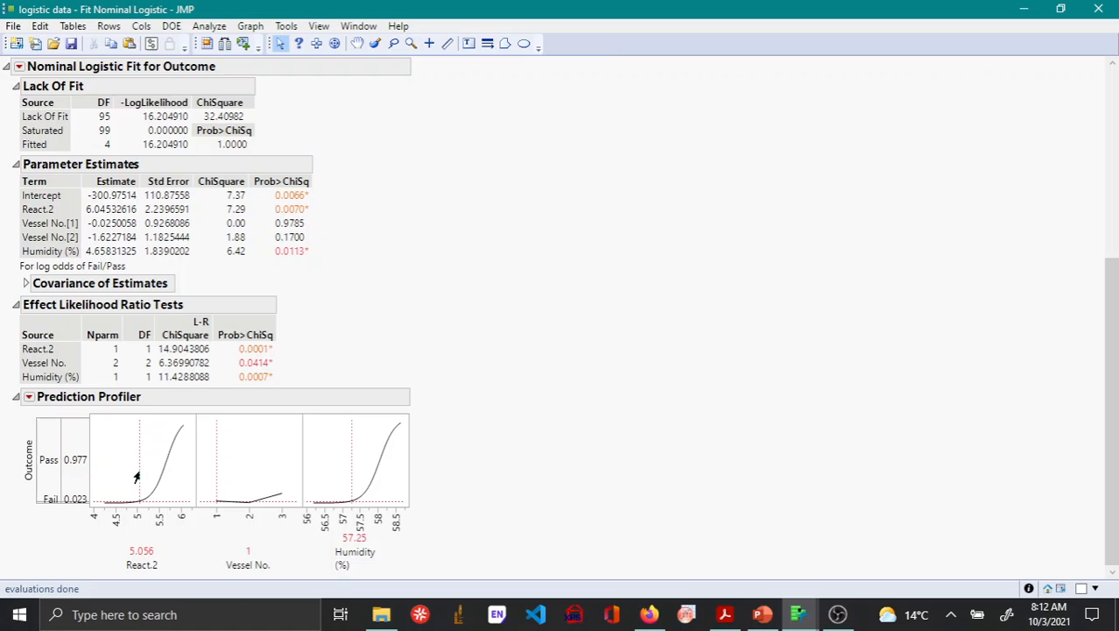
{"action": "left_click_drag", "start_coordinate": [137, 477], "coordinate": [147, 477]}
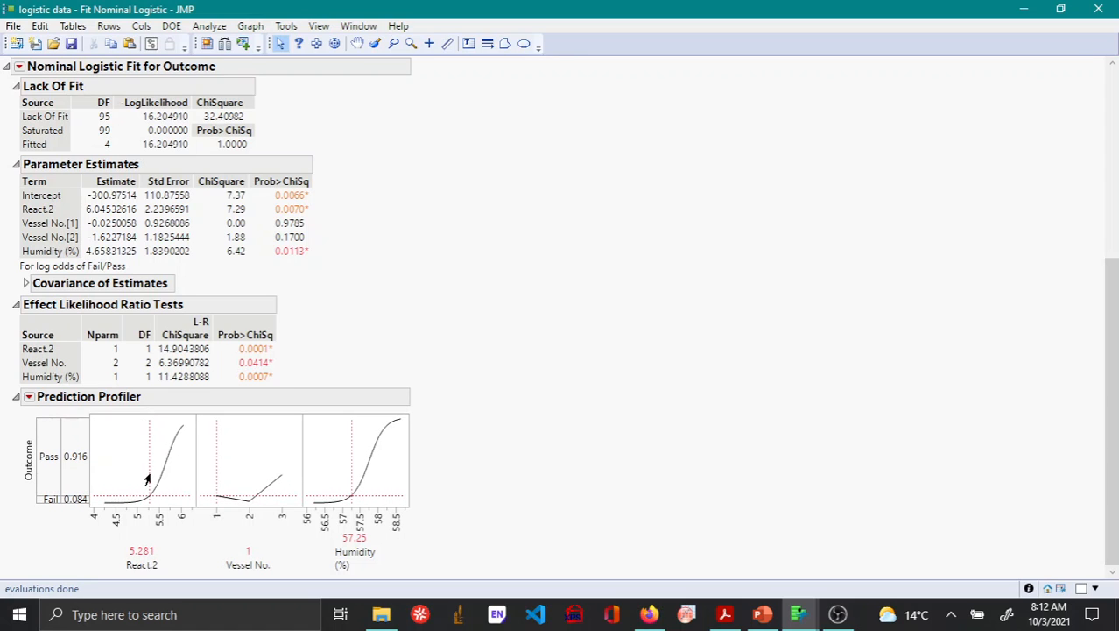
{"action": "left_click_drag", "start_coordinate": [147, 480], "coordinate": [187, 483]}
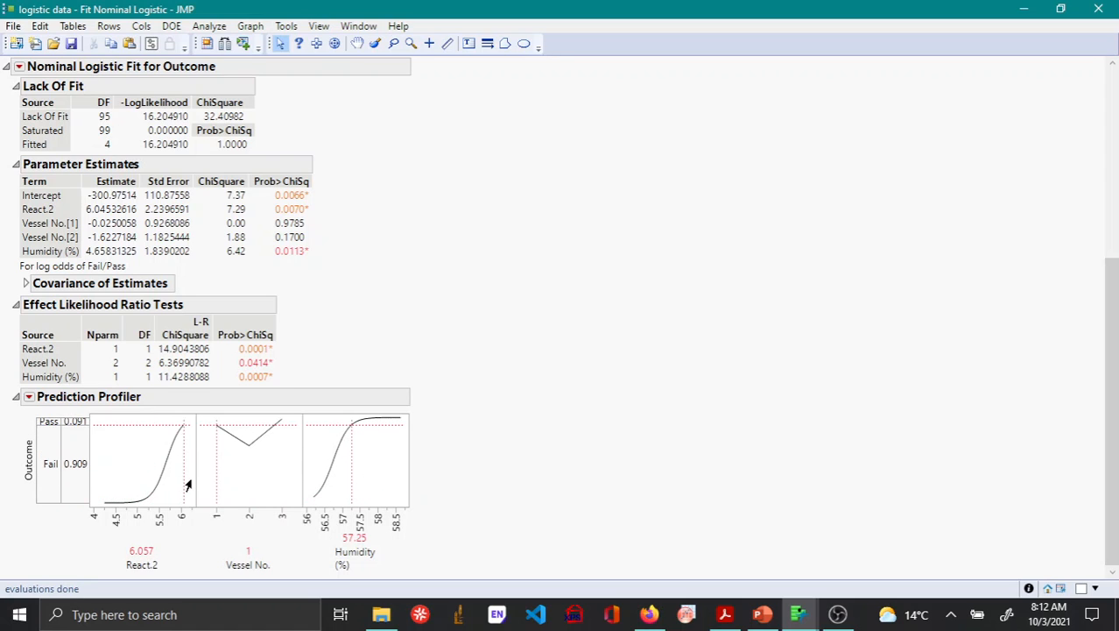
{"action": "left_click_drag", "start_coordinate": [186, 483], "coordinate": [180, 469]}
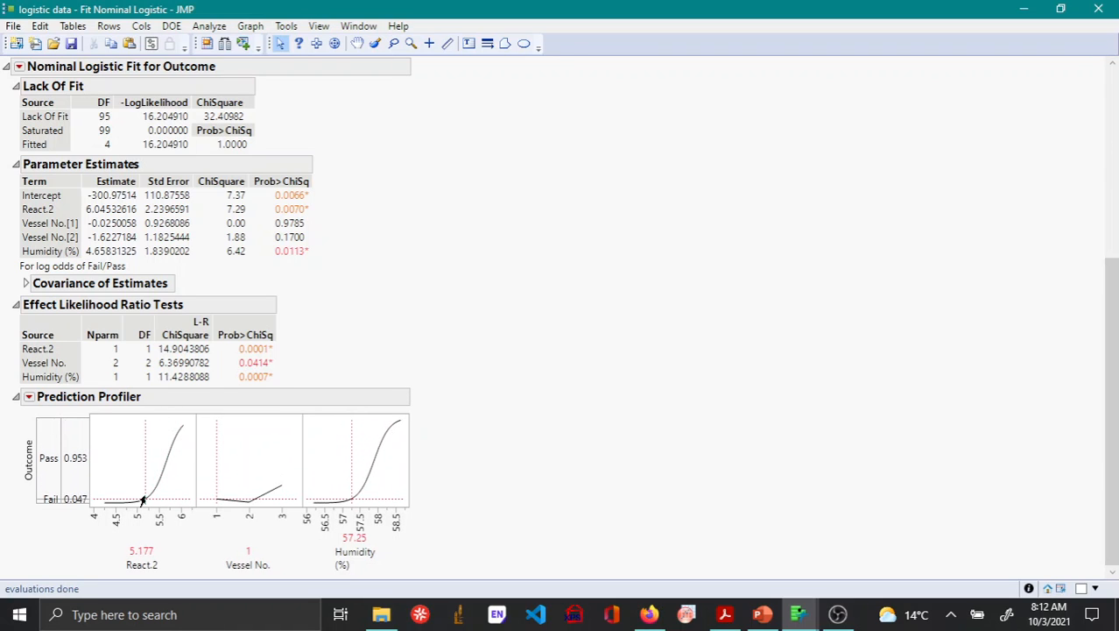
{"action": "left_click_drag", "start_coordinate": [141, 501], "coordinate": [171, 483]}
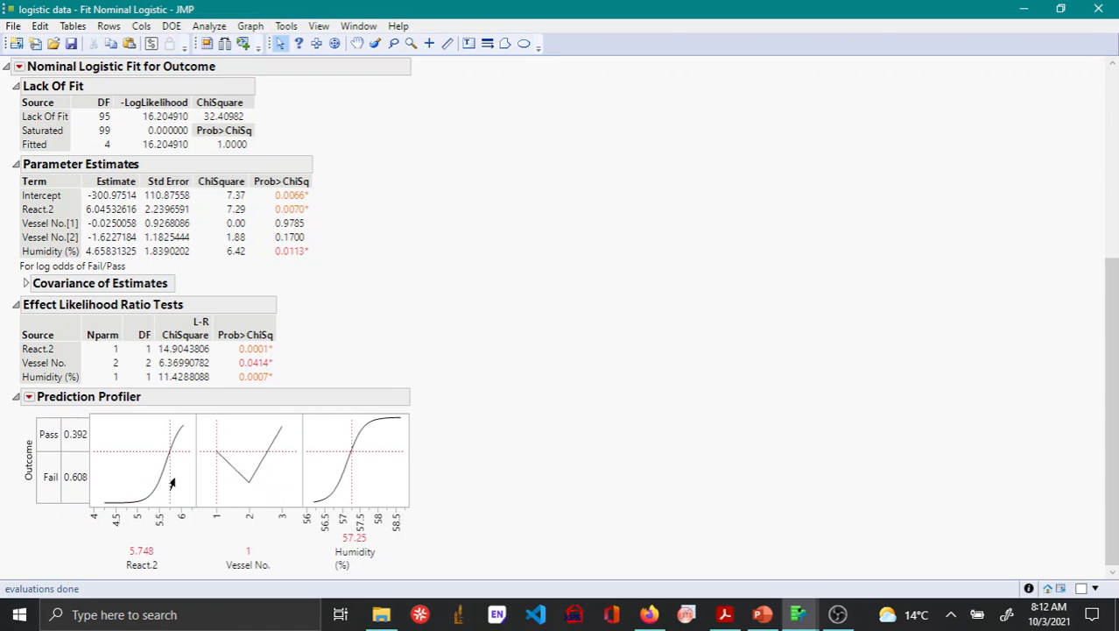
{"action": "left_click_drag", "start_coordinate": [172, 481], "coordinate": [147, 497]}
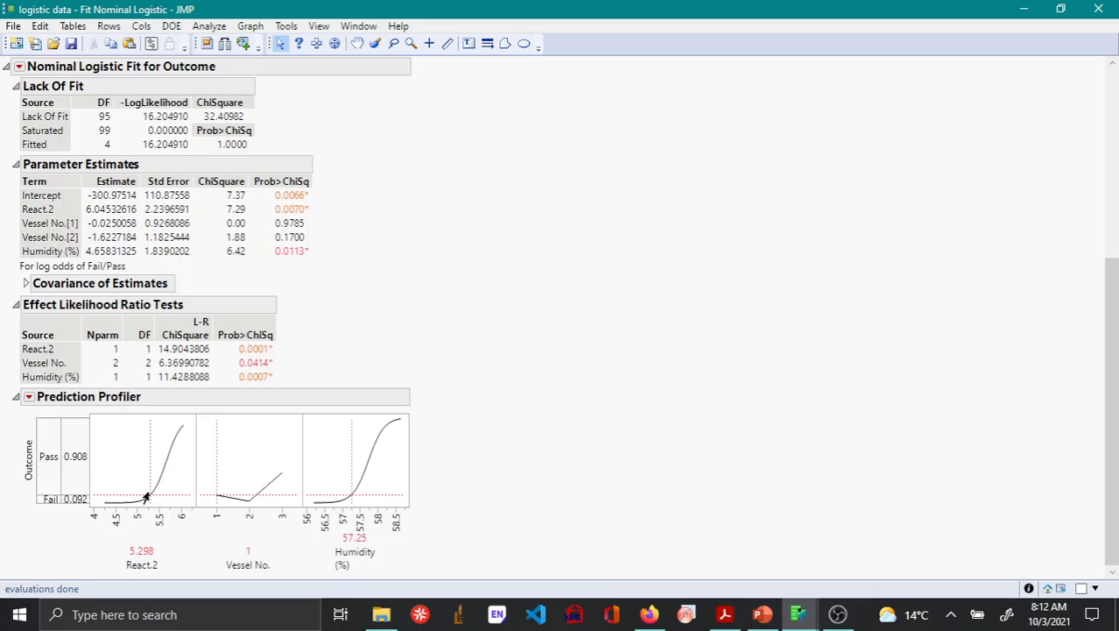
{"action": "left_click_drag", "start_coordinate": [147, 497], "coordinate": [137, 504]}
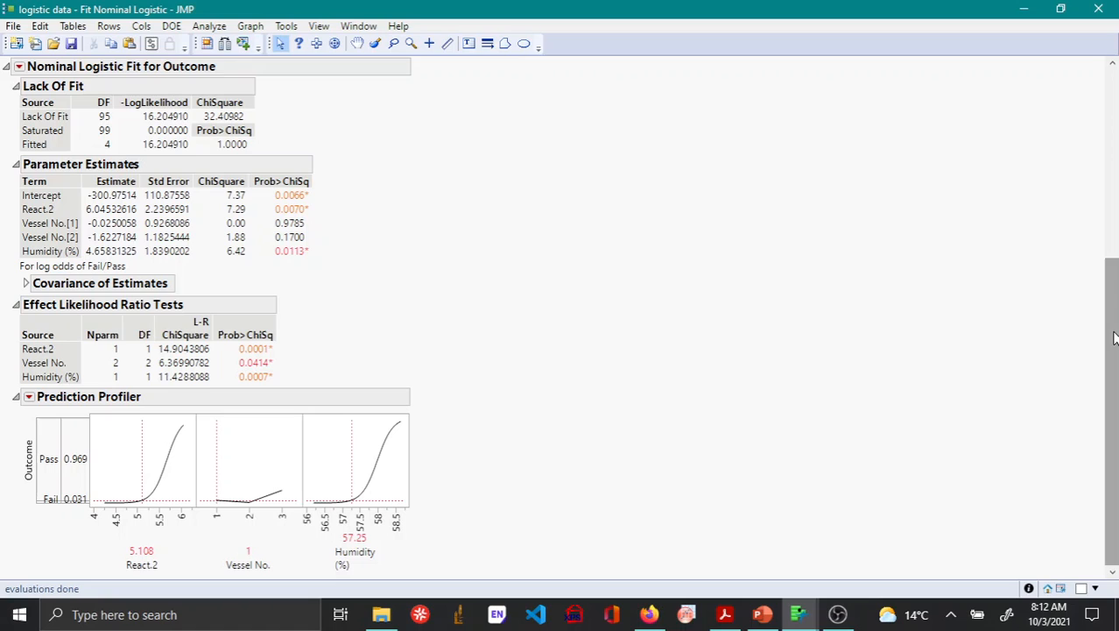
{"action": "mouse_move", "coordinate": [211, 478]}
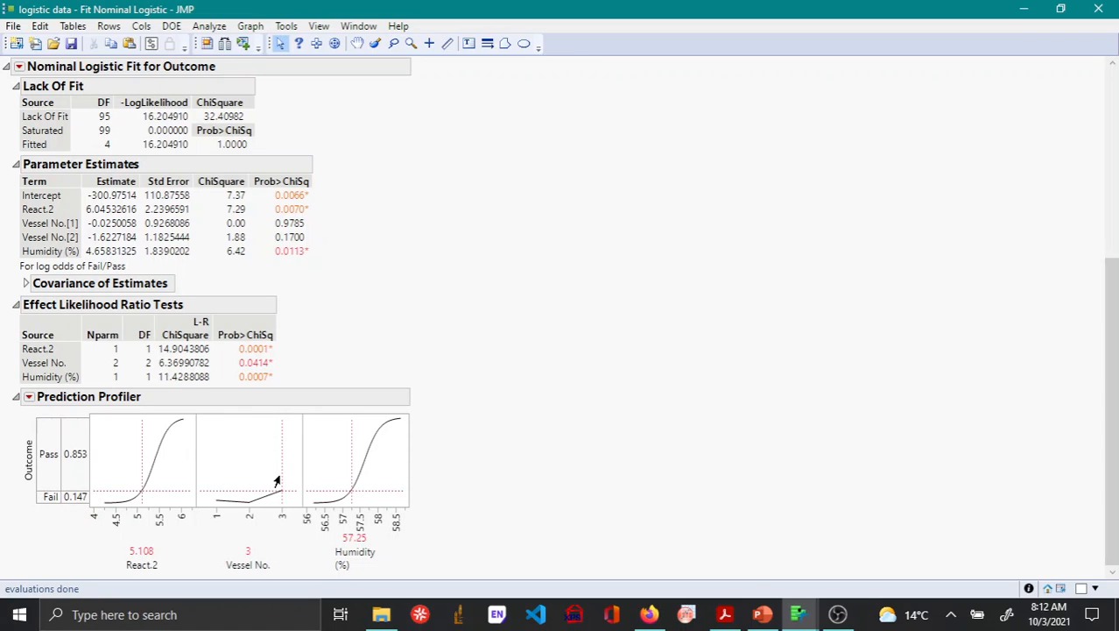
Step: Try Vessel No. 2 and 3 then back to 1, set React.2 to 5.99 and Humidity to about 57.2
{"action": "left_click_drag", "start_coordinate": [277, 482], "coordinate": [242, 481]}
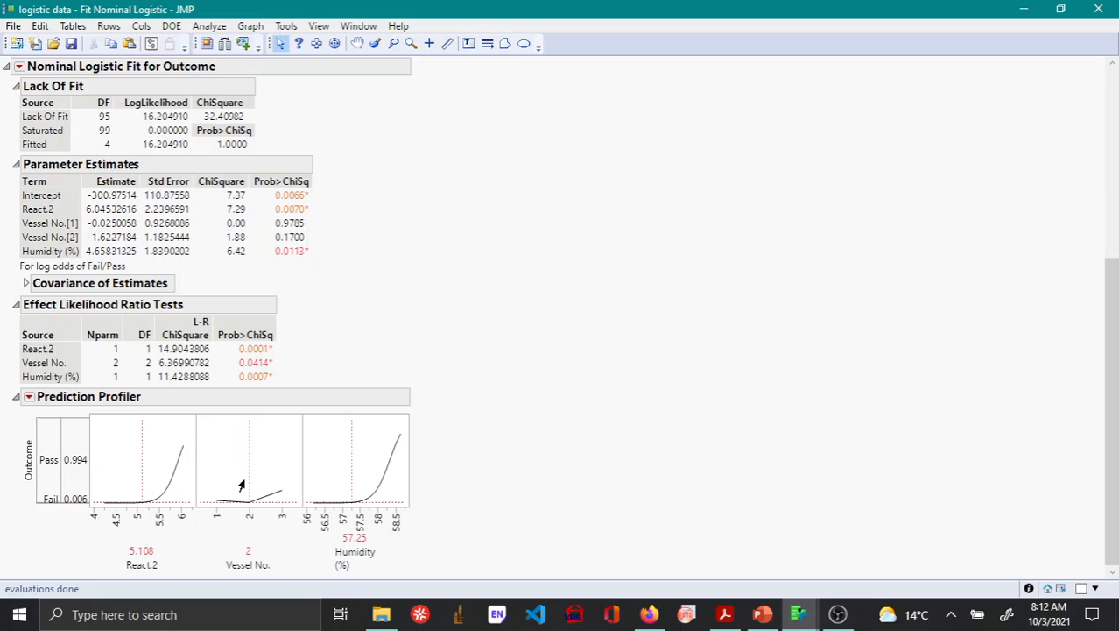
{"action": "left_click_drag", "start_coordinate": [249, 487], "coordinate": [289, 494]}
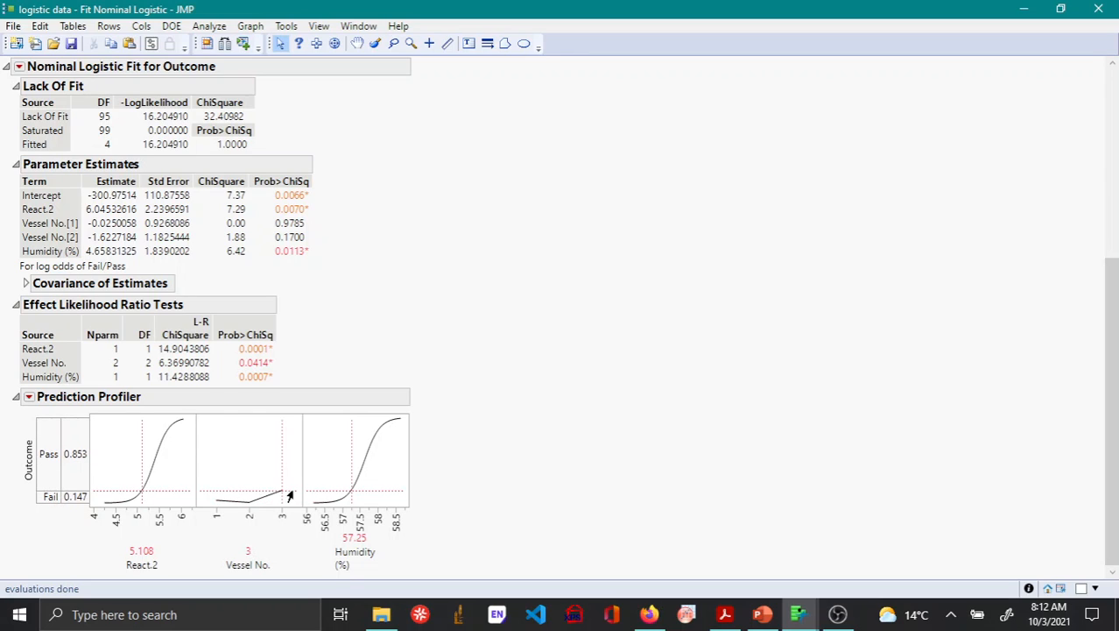
{"action": "left_click_drag", "start_coordinate": [282, 498], "coordinate": [248, 497]}
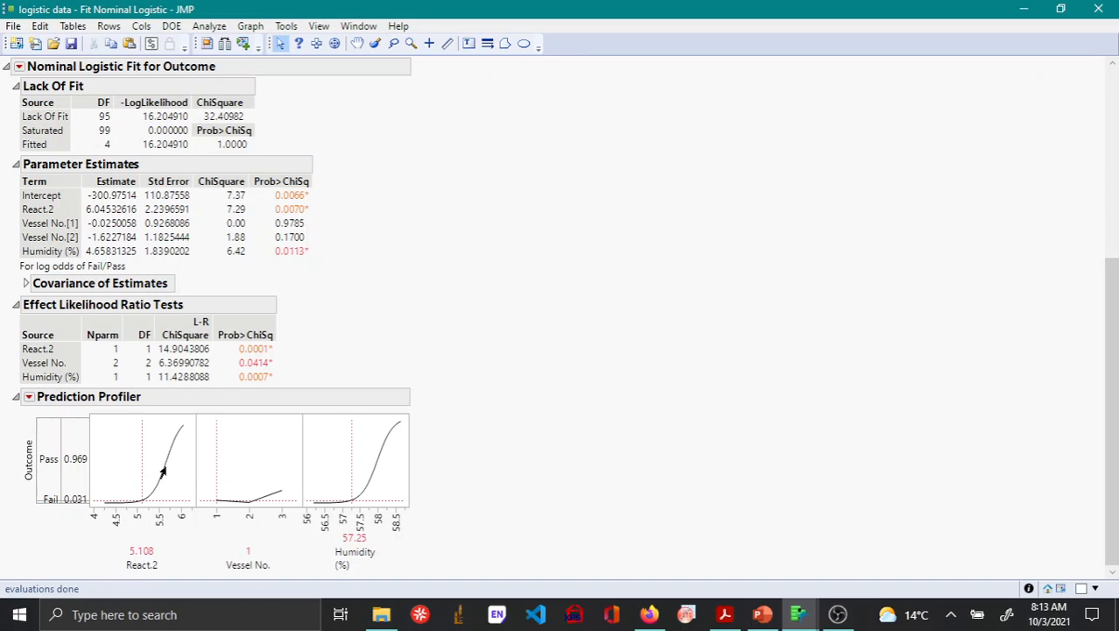
{"action": "mouse_move", "coordinate": [378, 483]}
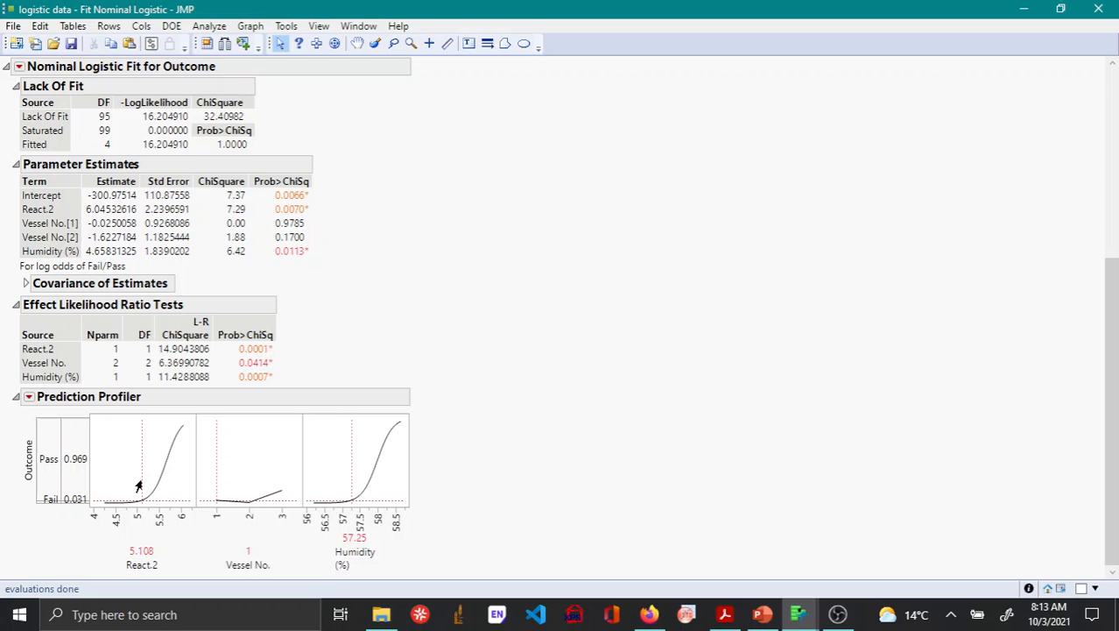
{"action": "left_click_drag", "start_coordinate": [137, 487], "coordinate": [173, 455]}
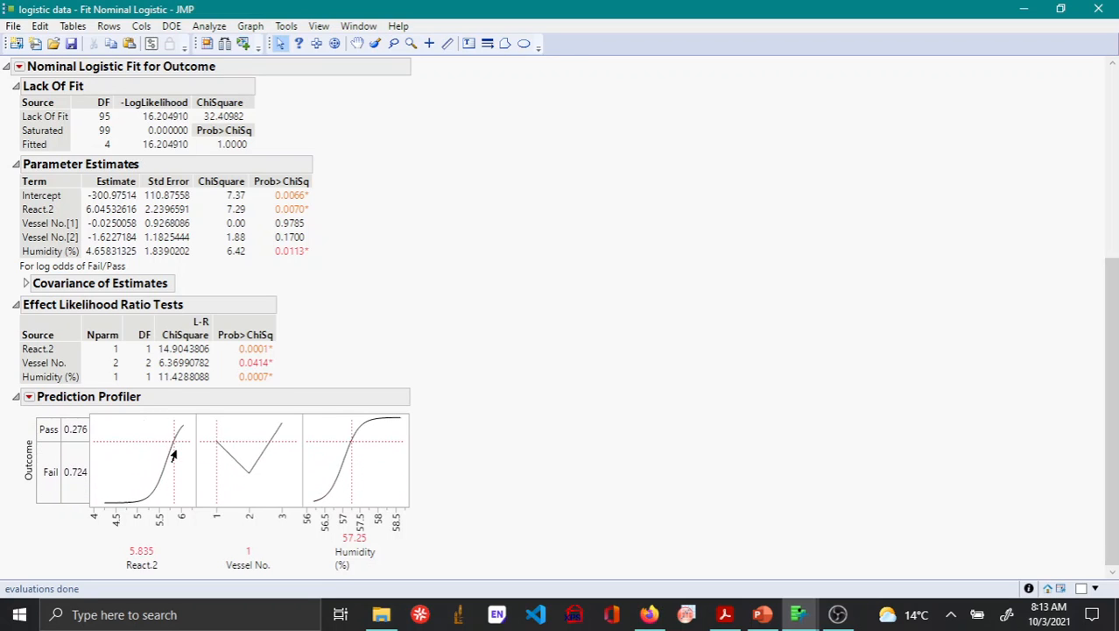
{"action": "left_click_drag", "start_coordinate": [175, 455], "coordinate": [182, 452]}
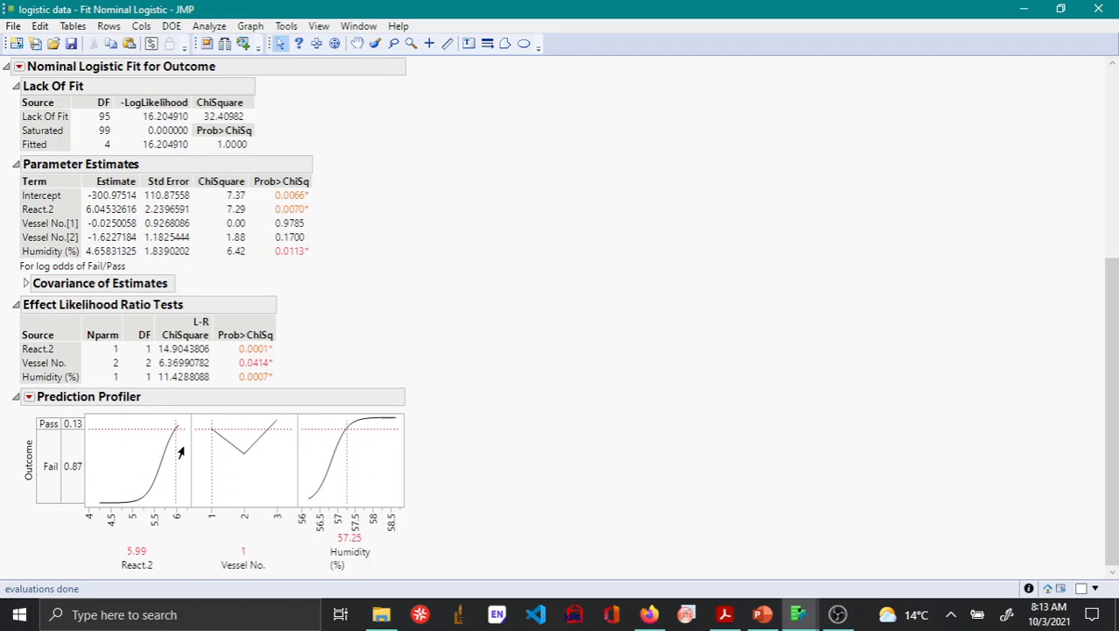
{"action": "mouse_move", "coordinate": [343, 438]}
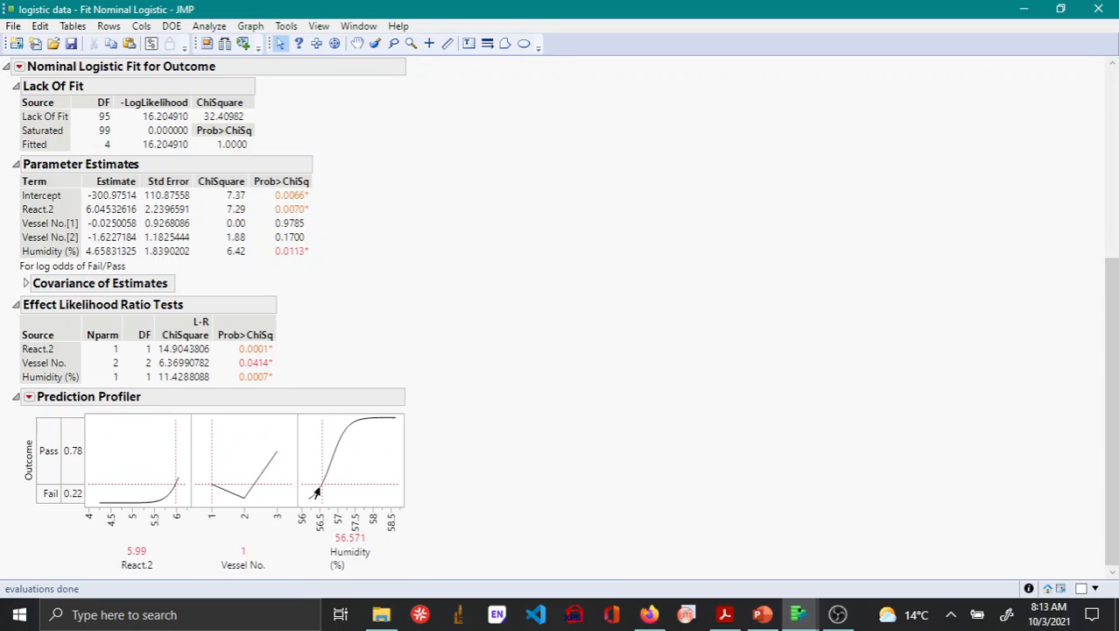
{"action": "left_click_drag", "start_coordinate": [351, 490], "coordinate": [342, 490]}
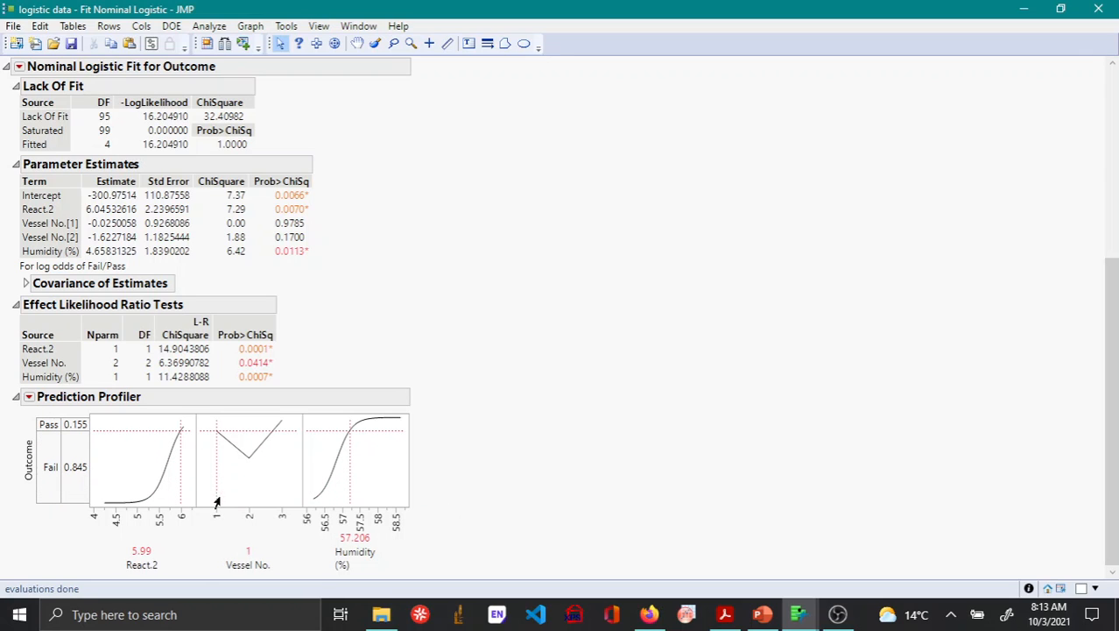
{"action": "mouse_move", "coordinate": [389, 511]}
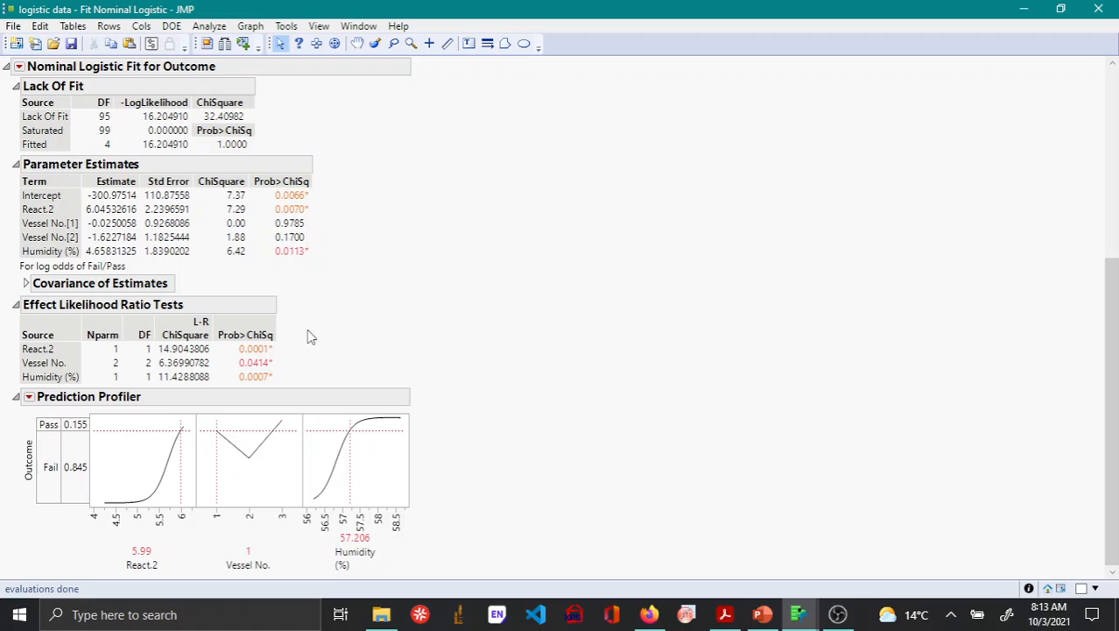
{"action": "mouse_move", "coordinate": [122, 192]}
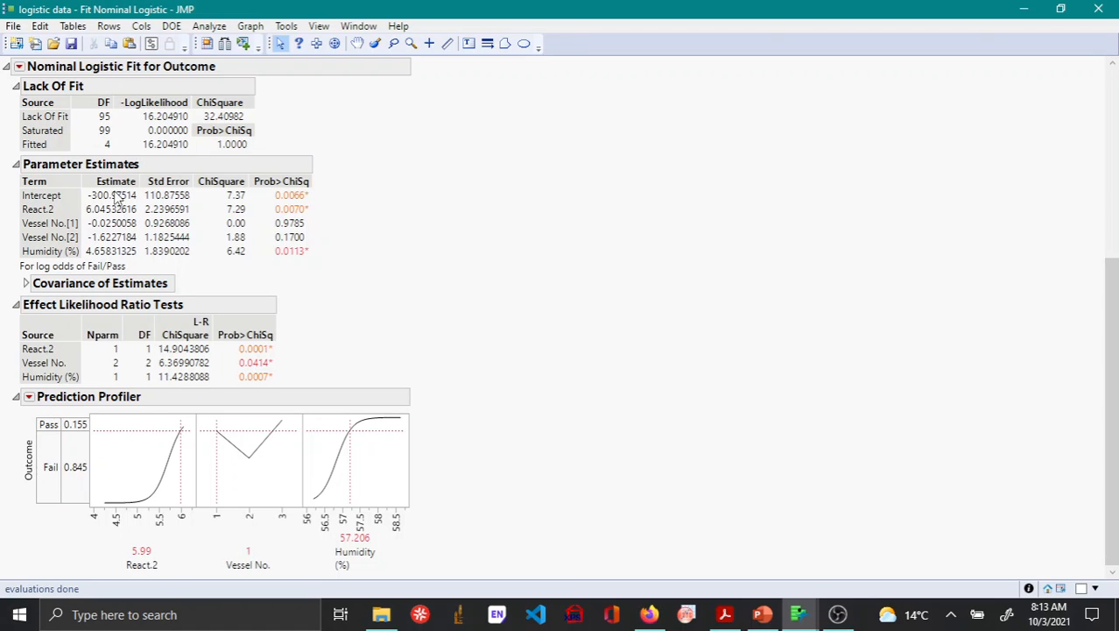
{"action": "mouse_move", "coordinate": [144, 222]}
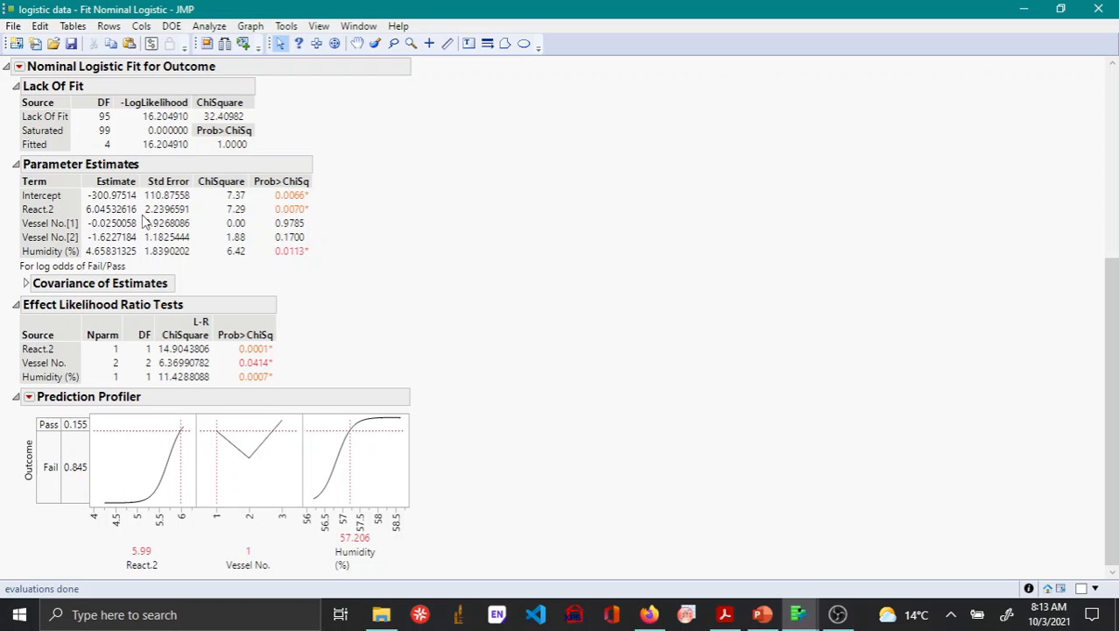
{"action": "mouse_move", "coordinate": [278, 241]}
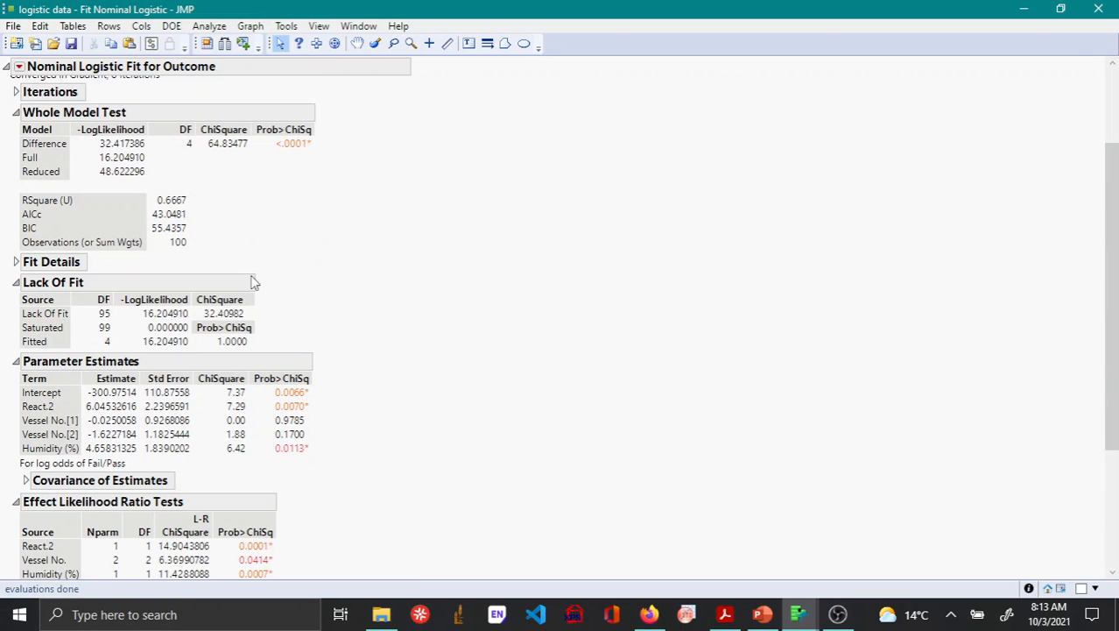
Step: Expand Fit Details to show generalized RSquare and misclassification rate
{"action": "left_click", "coordinate": [16, 261]}
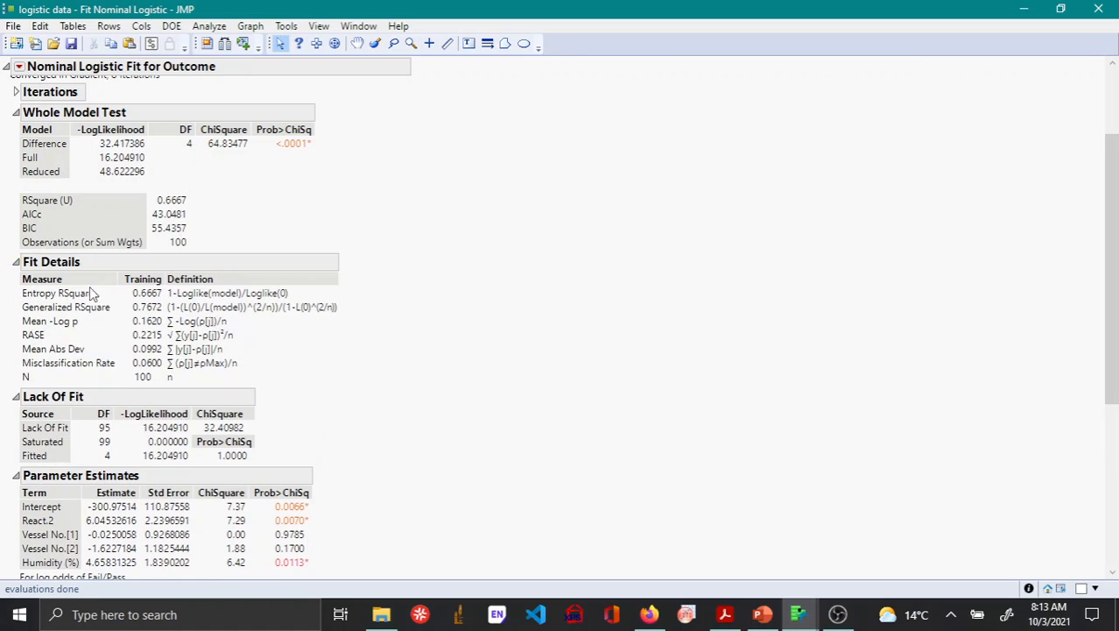
{"action": "mouse_move", "coordinate": [143, 367]}
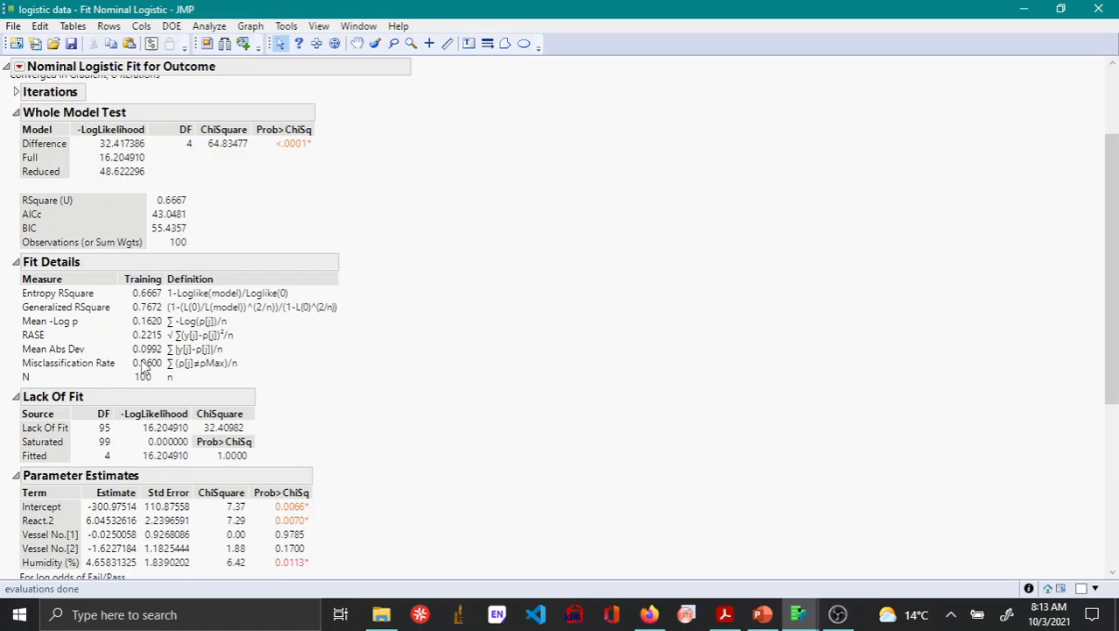
{"action": "mouse_move", "coordinate": [204, 384]}
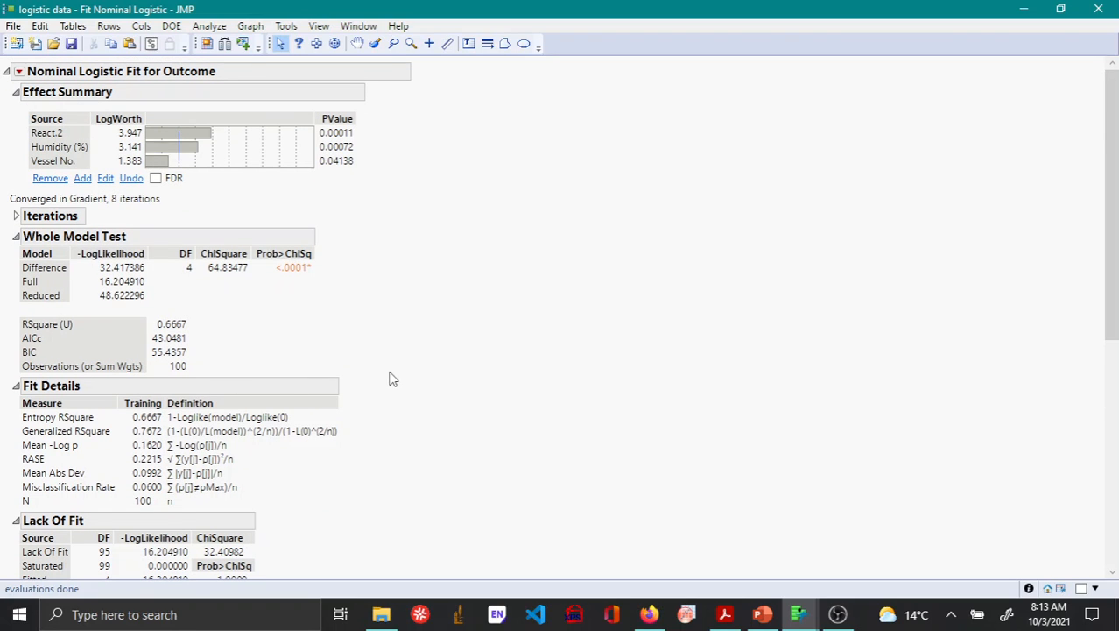
{"action": "mouse_move", "coordinate": [299, 298]}
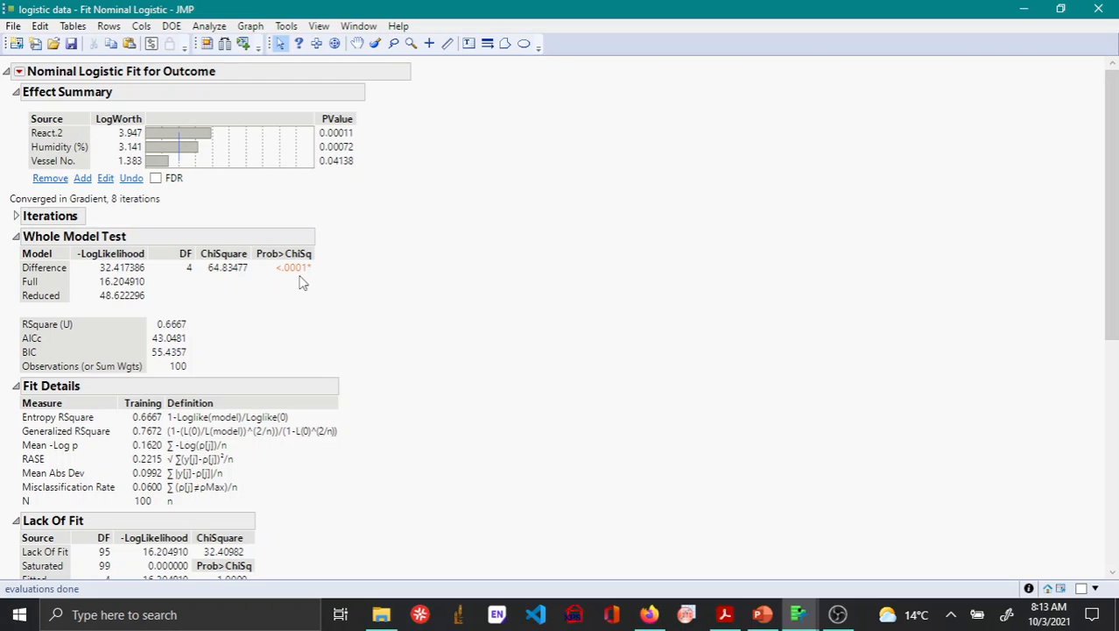
{"action": "mouse_move", "coordinate": [311, 283]}
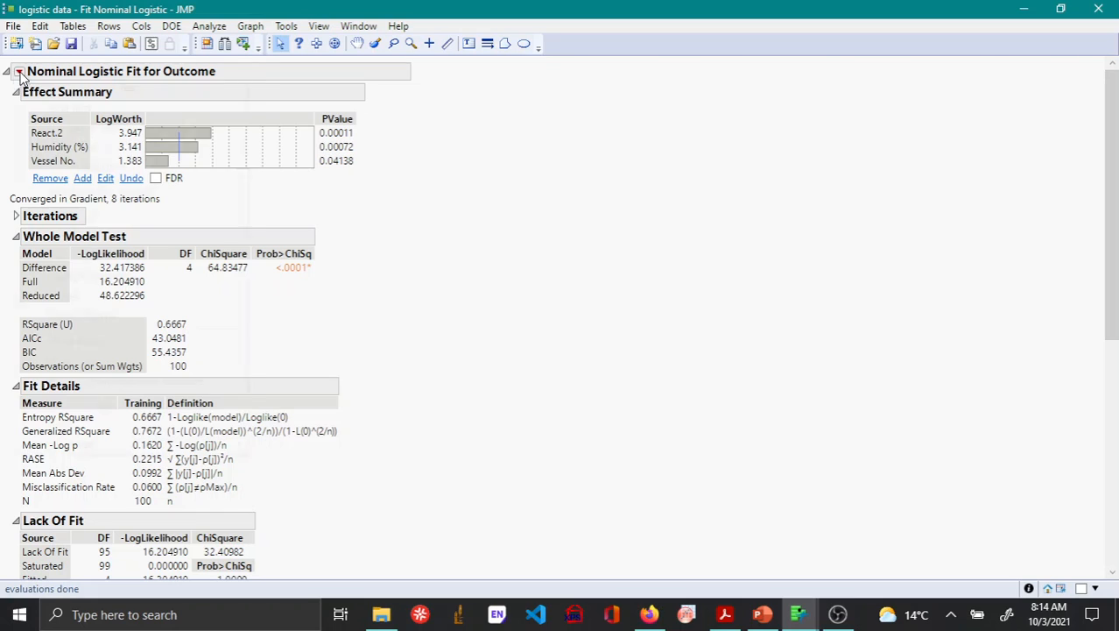
Step: Add a Confusion Matrix of actual versus predicted Fail/Pass from the fit's red triangle menu
{"action": "left_click", "coordinate": [18, 70]}
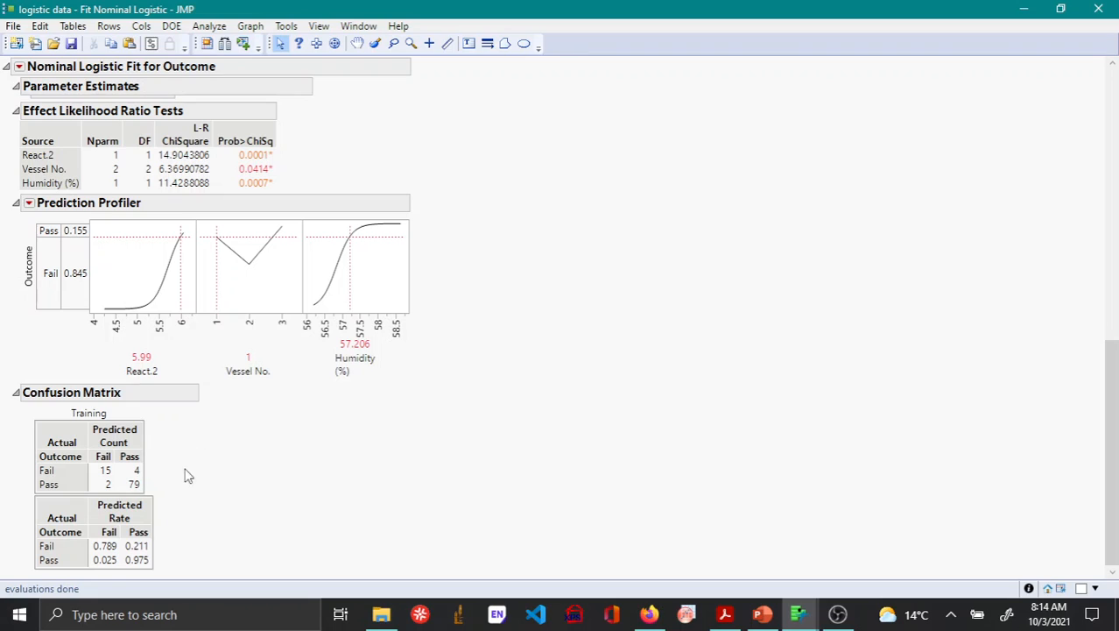
{"action": "mouse_move", "coordinate": [77, 482]}
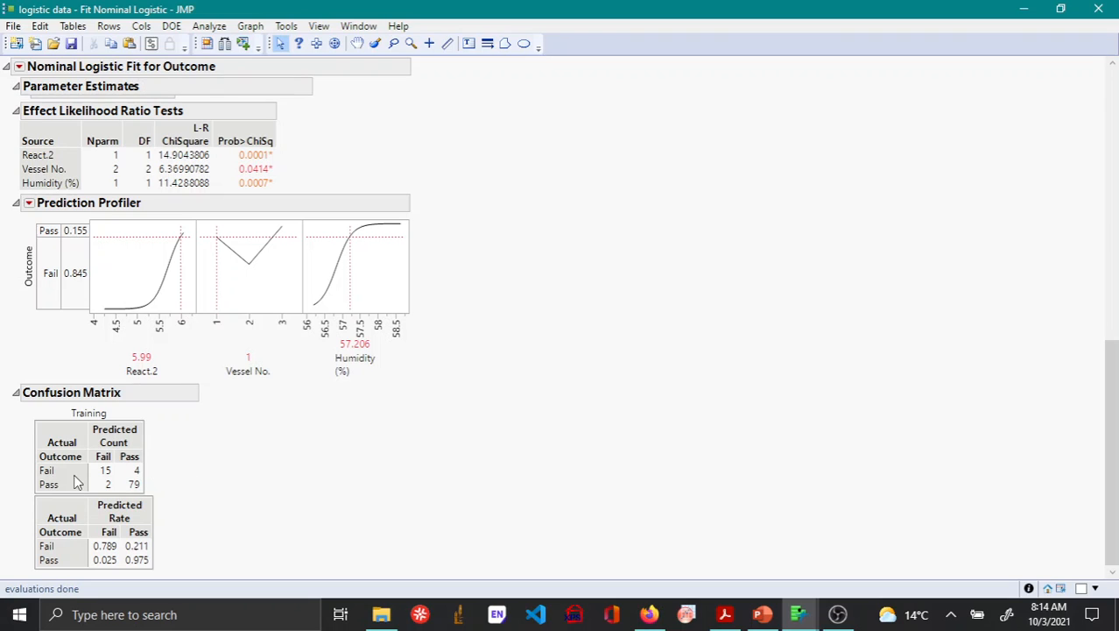
{"action": "mouse_move", "coordinate": [131, 560]}
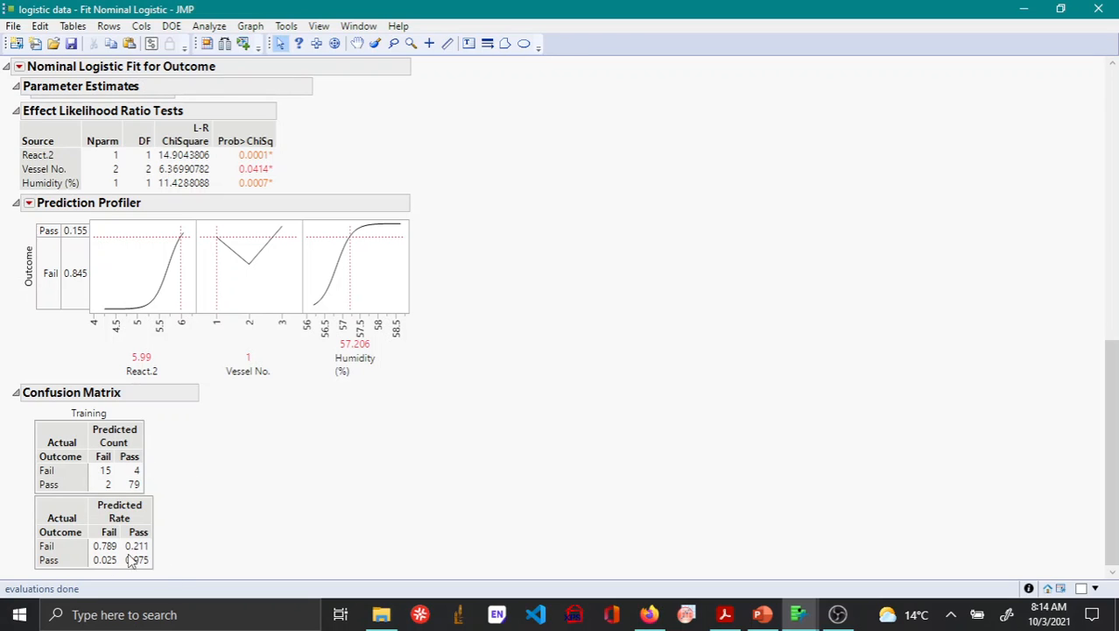
{"action": "mouse_move", "coordinate": [119, 511]}
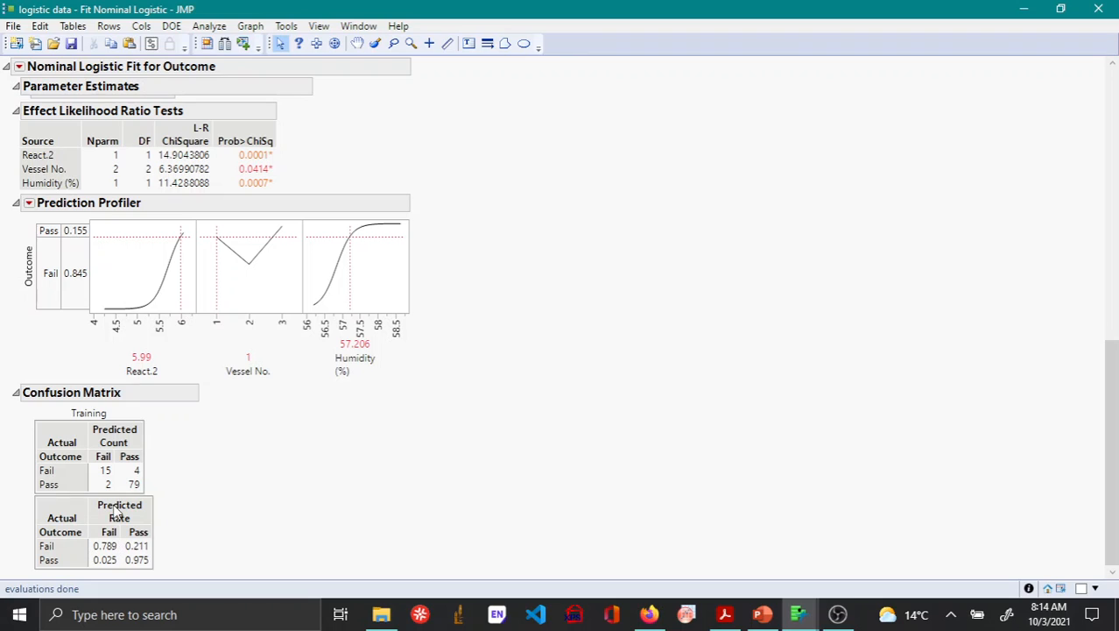
{"action": "mouse_move", "coordinate": [95, 494]}
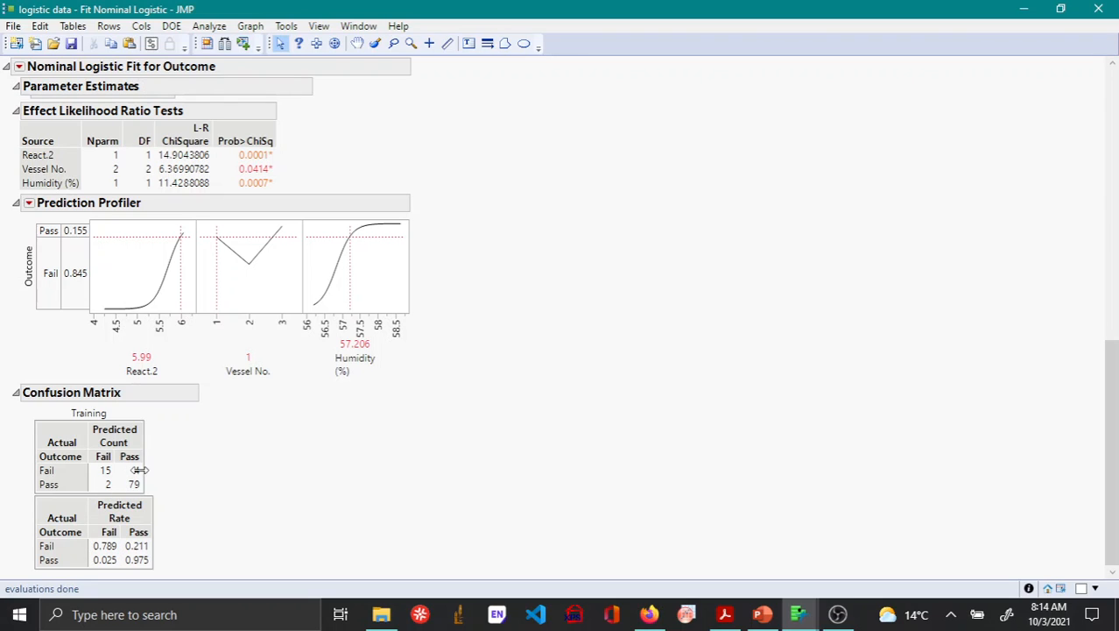
{"action": "mouse_move", "coordinate": [357, 448]}
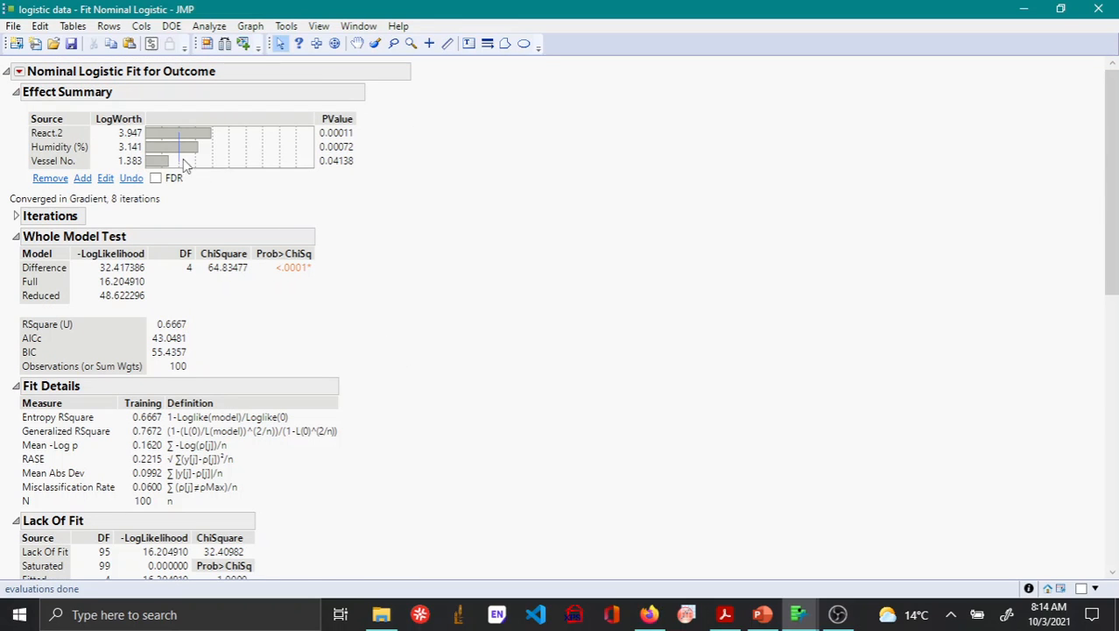
Step: Save Probability Formula to add Lin[Fail], Prob[Fail], Prob[Pass] and Most Likely Outcome columns
{"action": "left_click", "coordinate": [18, 70]}
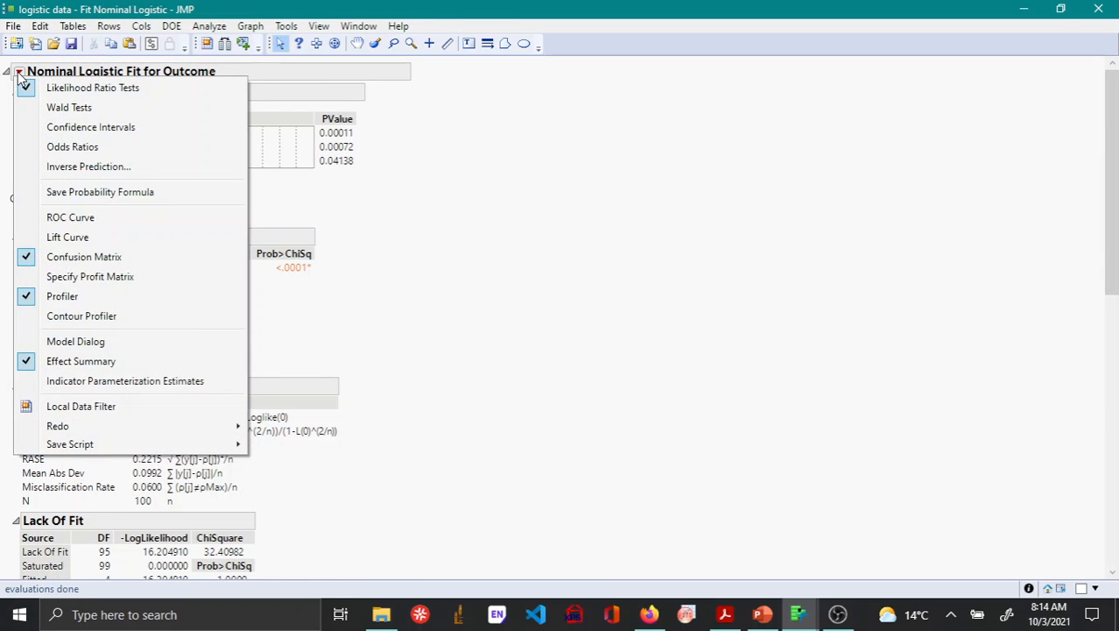
{"action": "mouse_move", "coordinate": [88, 166]}
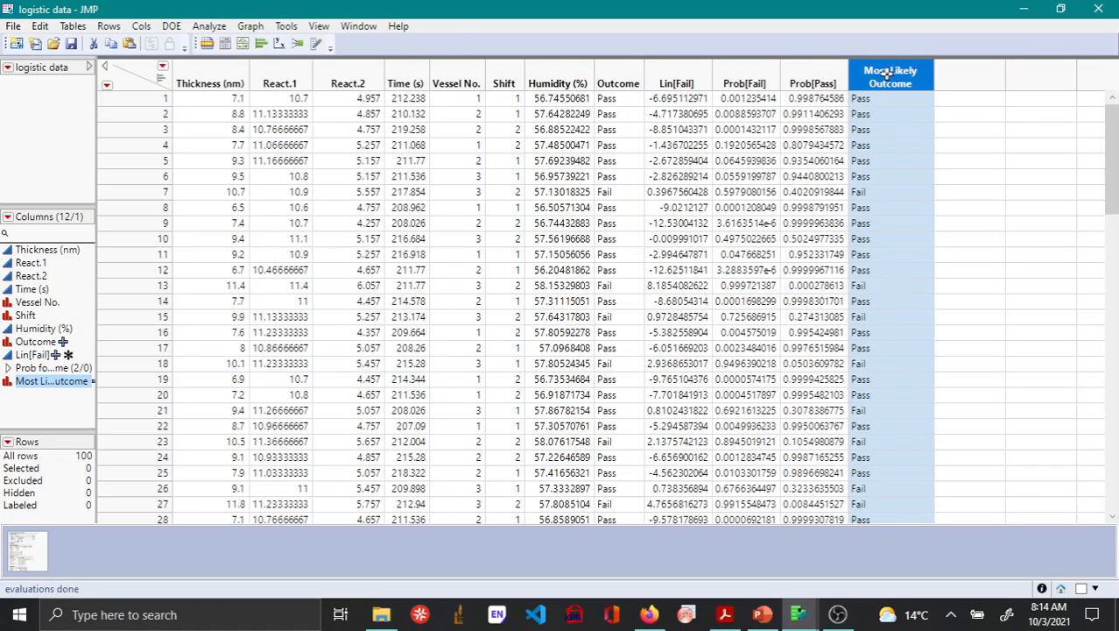
{"action": "mouse_move", "coordinate": [392, 313]}
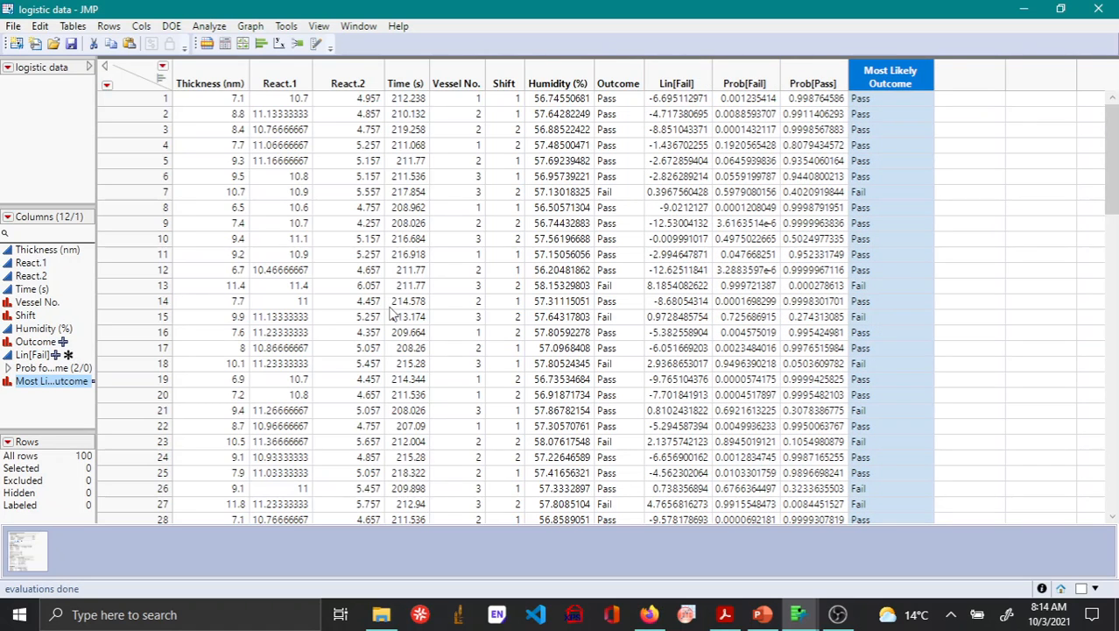
{"action": "scroll", "scroll_direction": "down", "scroll_amount": 3}
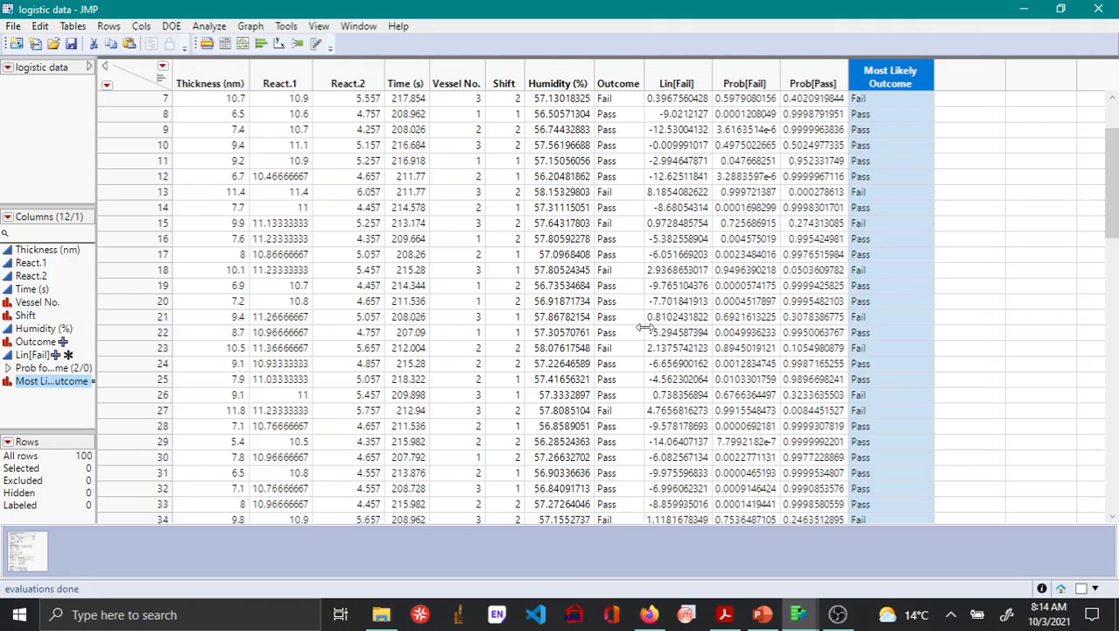
{"action": "mouse_move", "coordinate": [480, 126]}
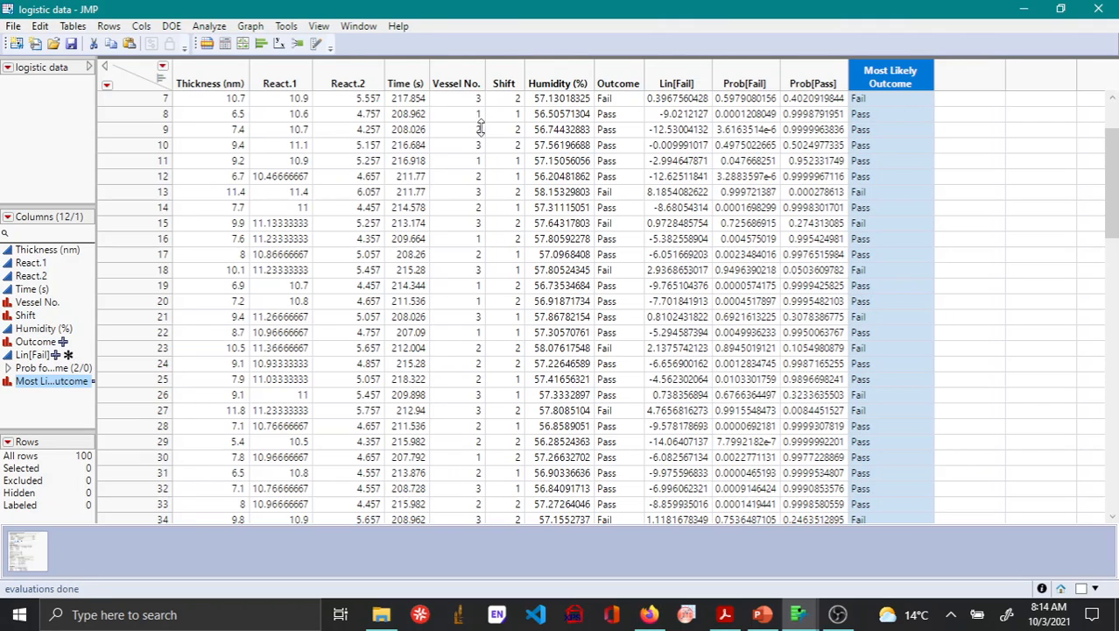
{"action": "scroll", "scroll_direction": "down", "scroll_amount": 3}
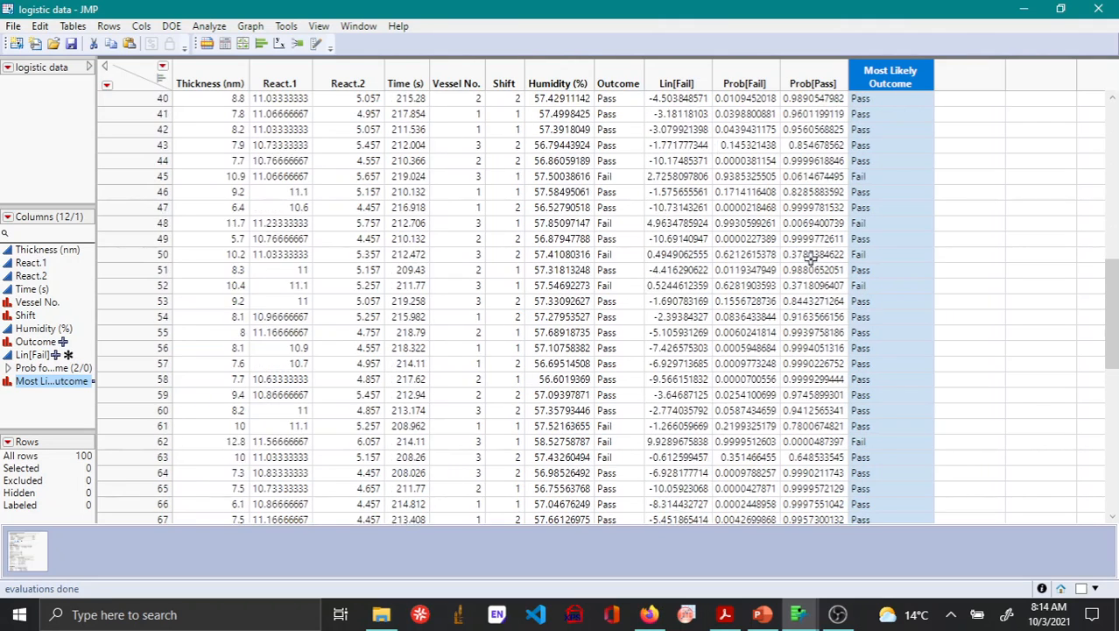
{"action": "scroll", "scroll_direction": "down", "scroll_amount": 3}
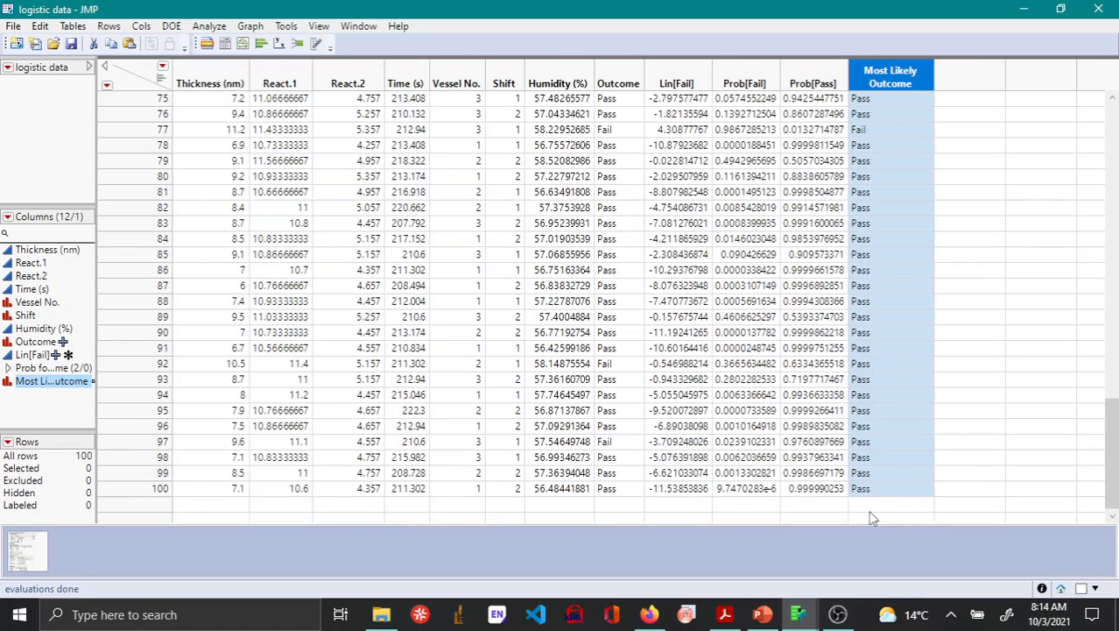
{"action": "mouse_move", "coordinate": [347, 550]}
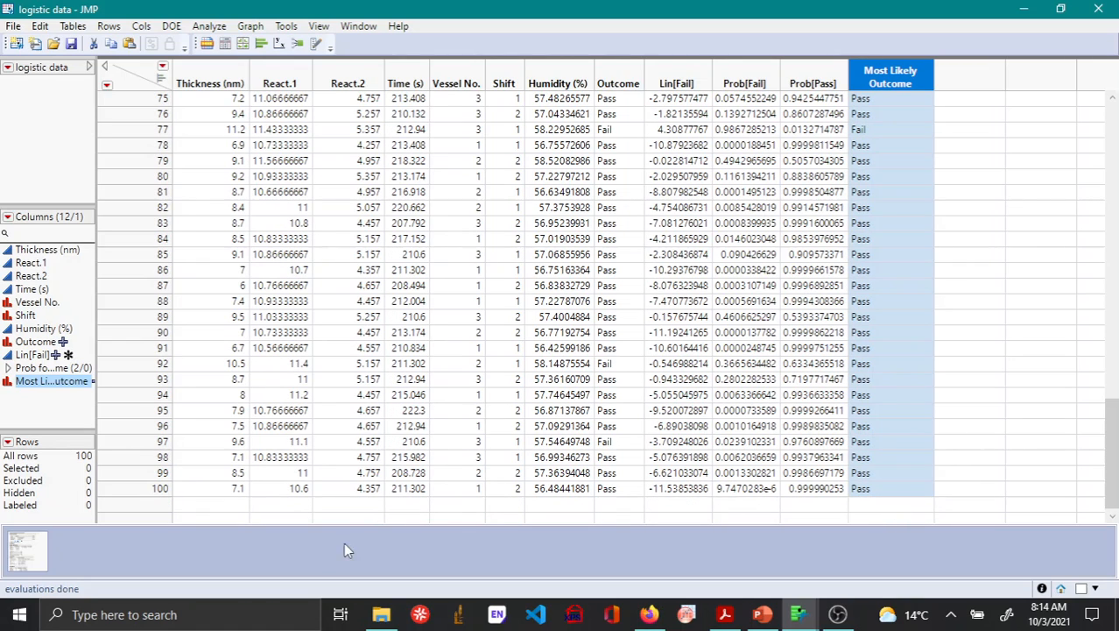
{"action": "mouse_move", "coordinate": [592, 494]}
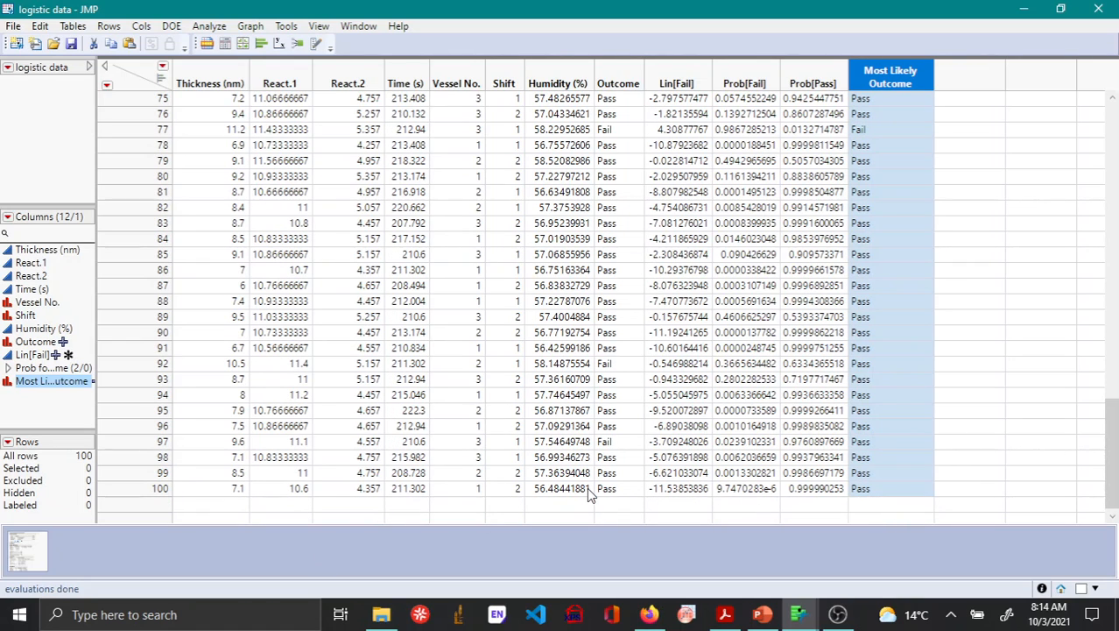